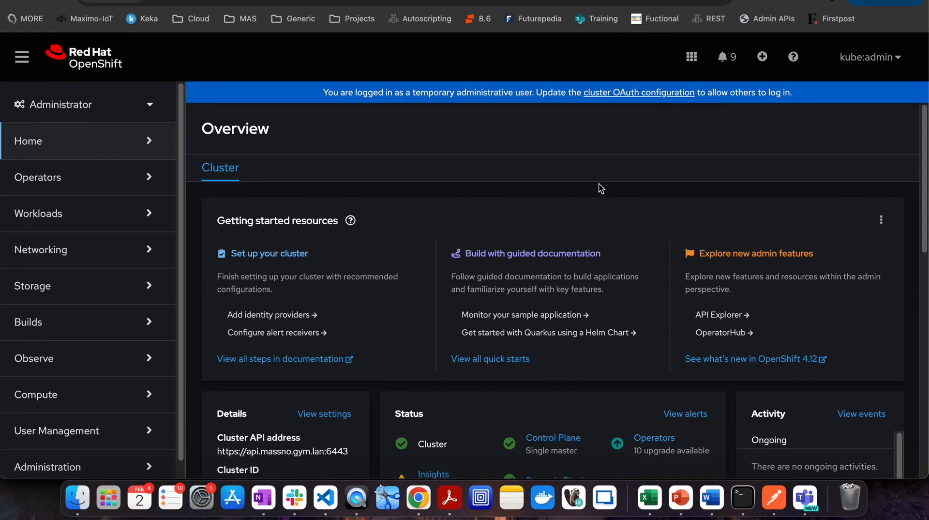
mouse_move(613, 202)
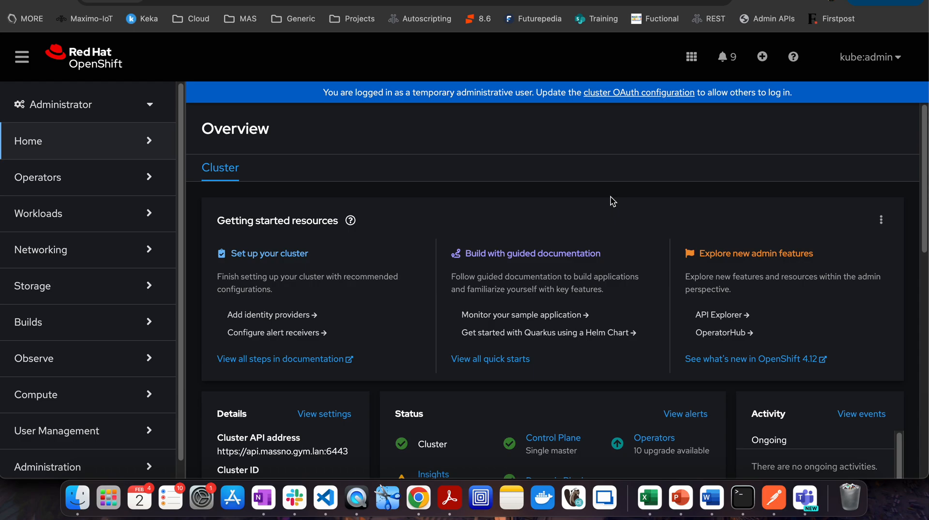
mouse_move(169, 76)
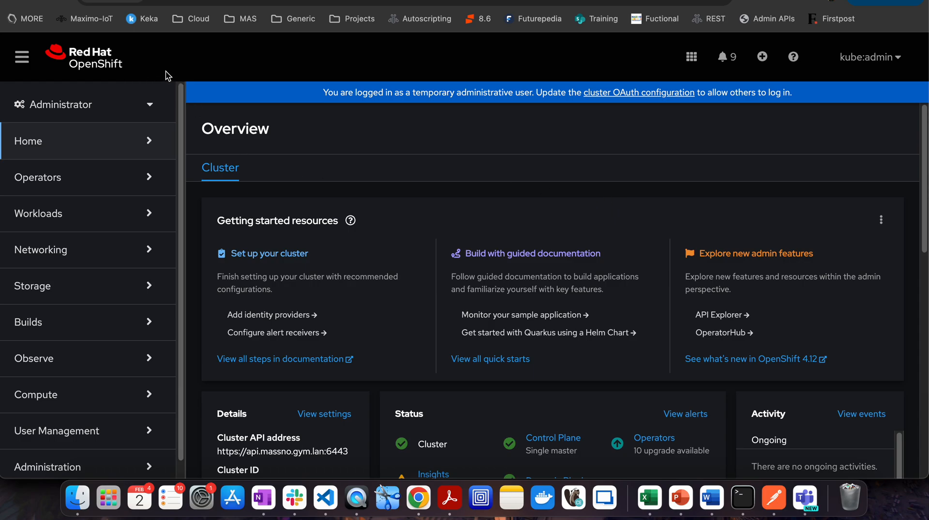
mouse_move(198, 74)
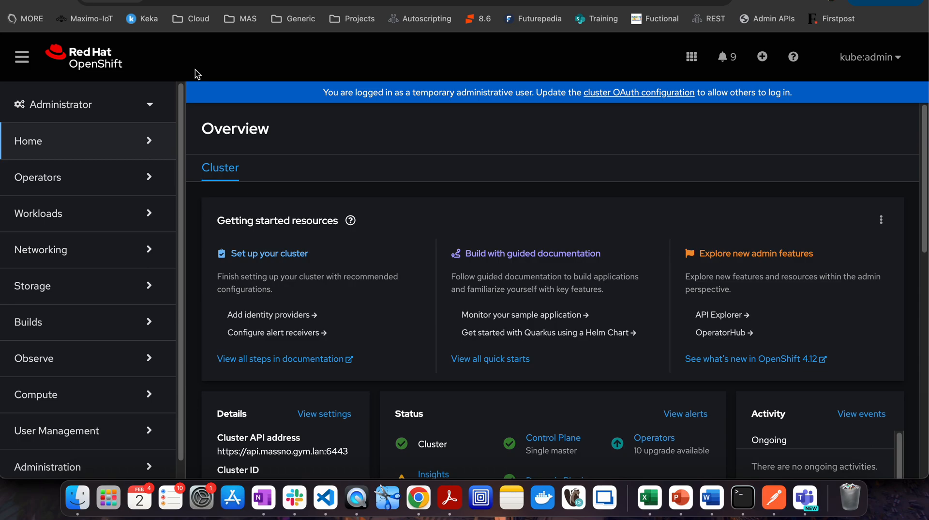
mouse_move(413, 187)
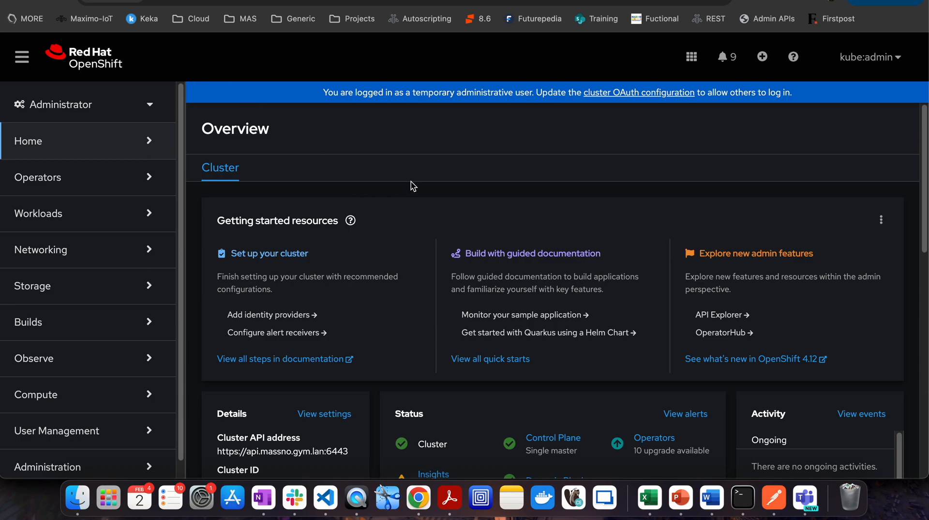
mouse_move(501, 150)
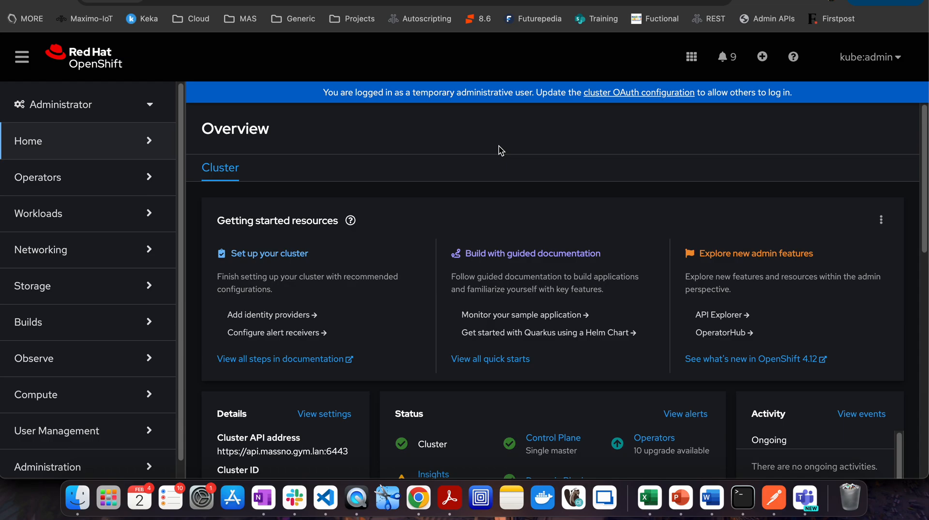
mouse_move(476, 148)
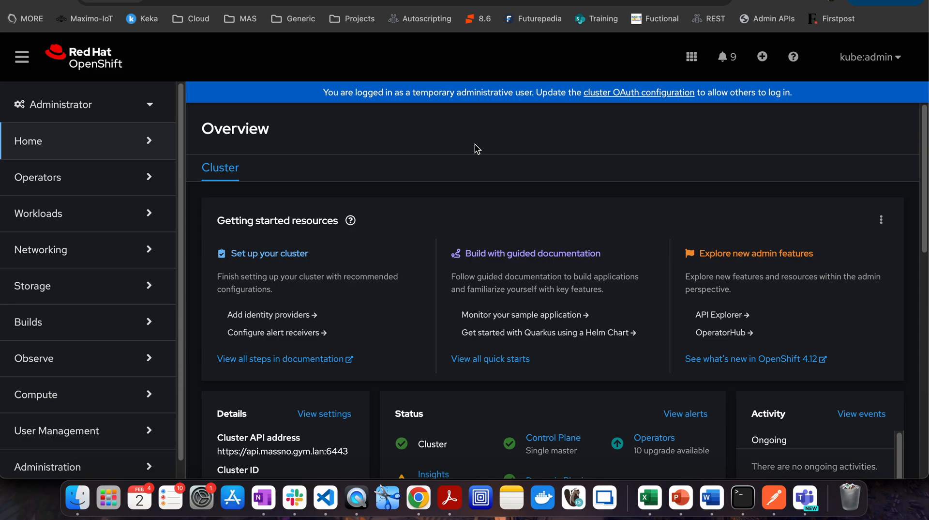
mouse_move(924, 114)
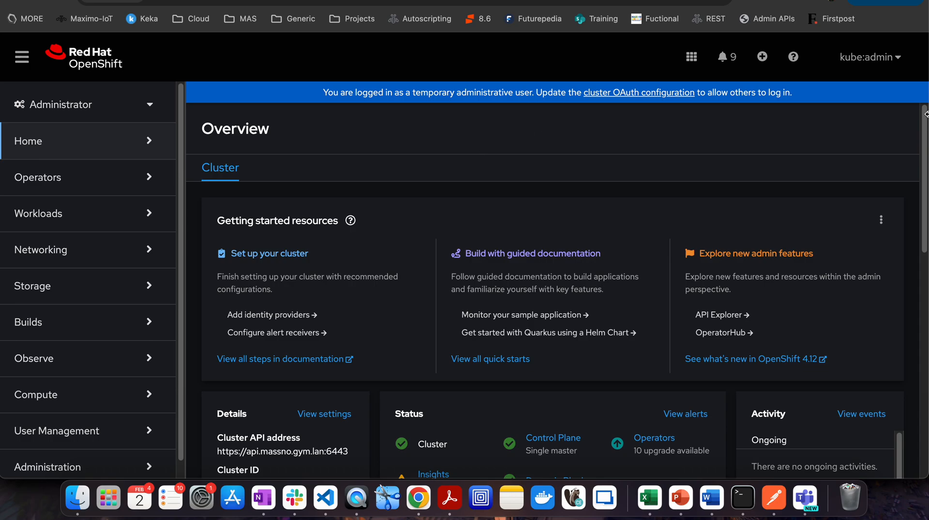
- Open Operators > Installed Operators and switch the project filter to All Projects
scroll("down", 3)
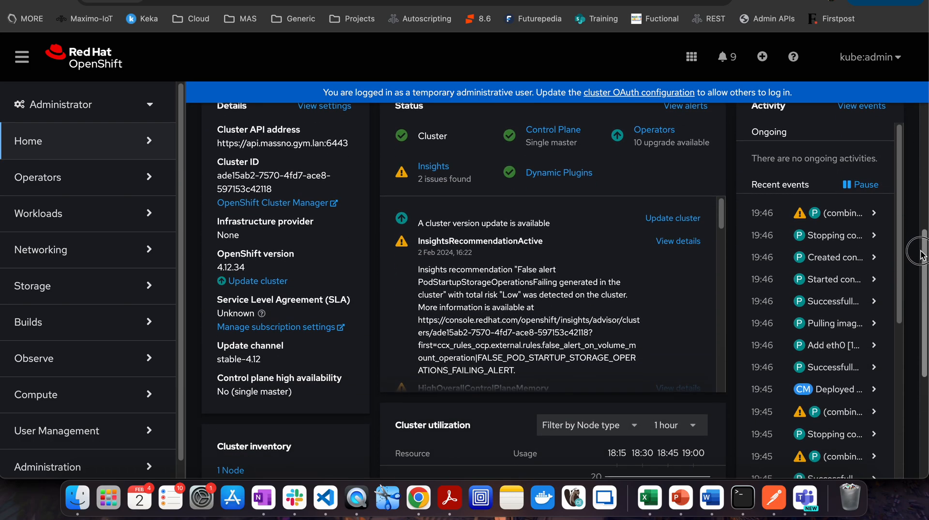
scroll("up", 3)
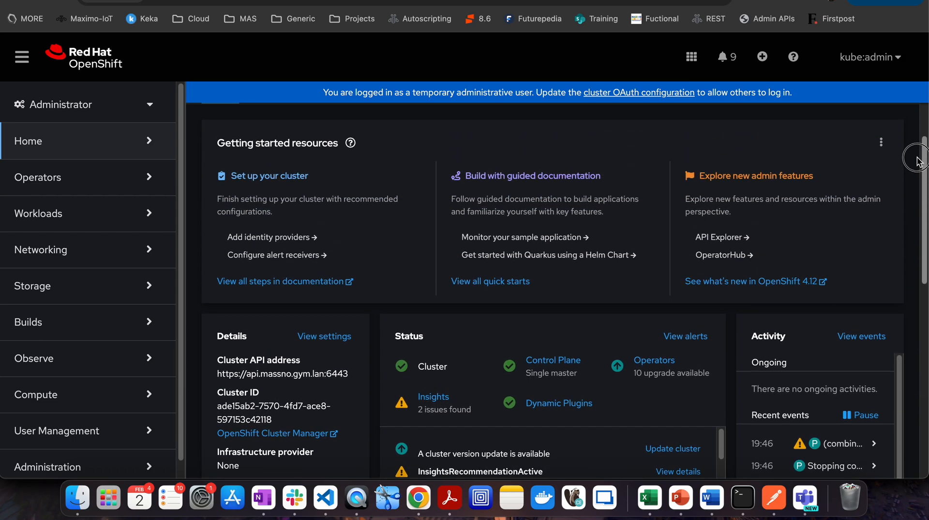
scroll("down", 3)
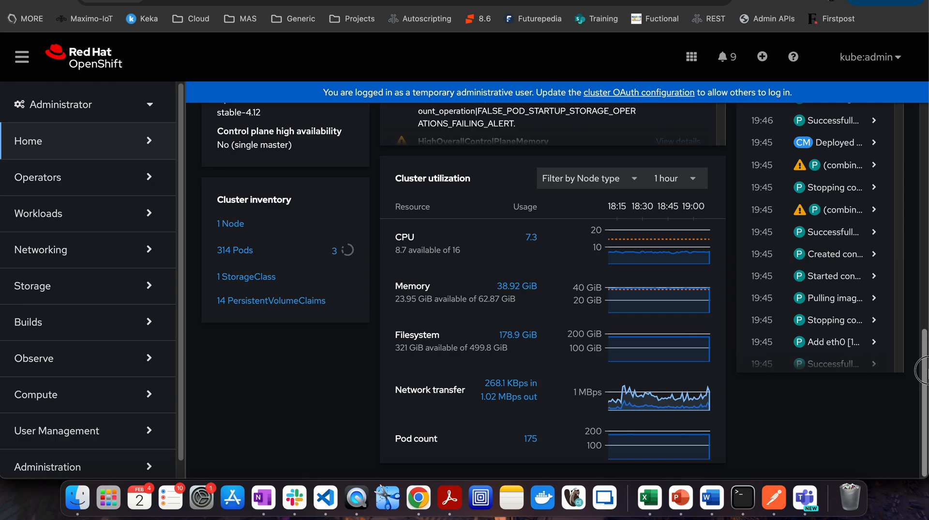
mouse_move(375, 353)
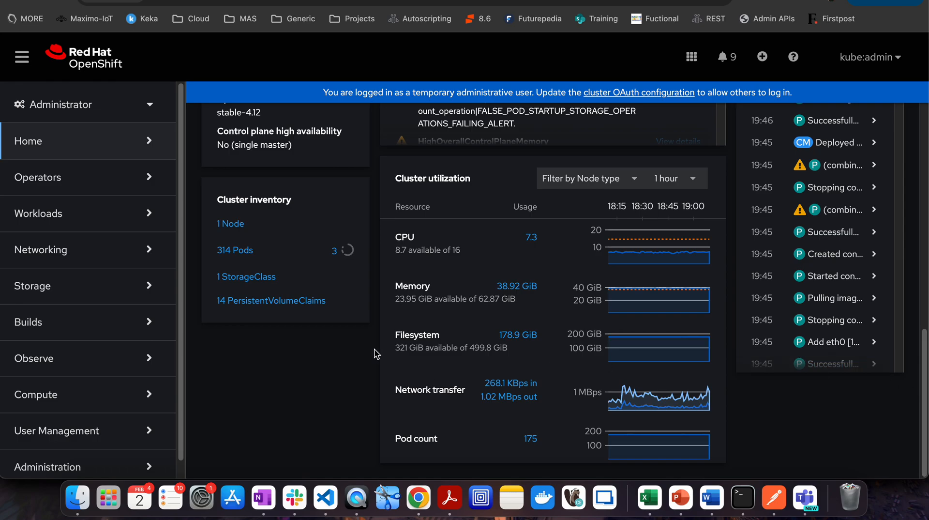
mouse_move(271, 301)
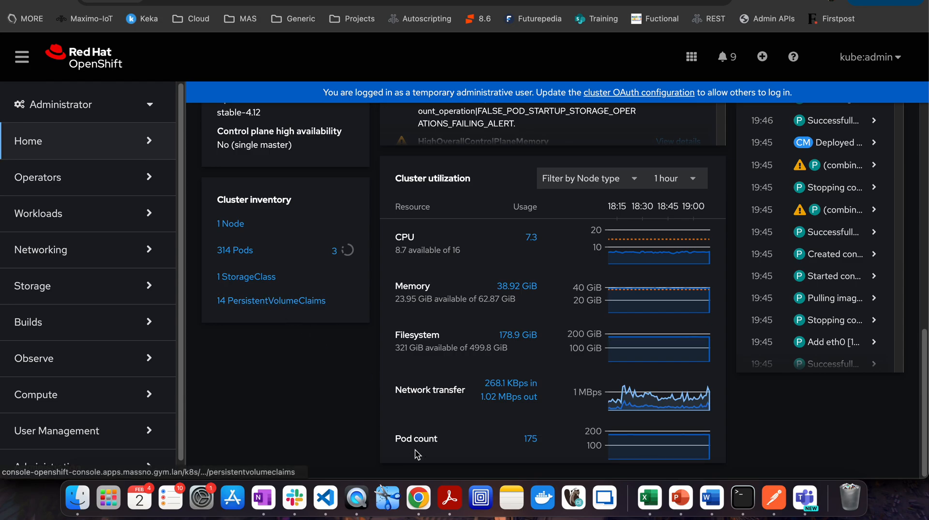
mouse_move(463, 245)
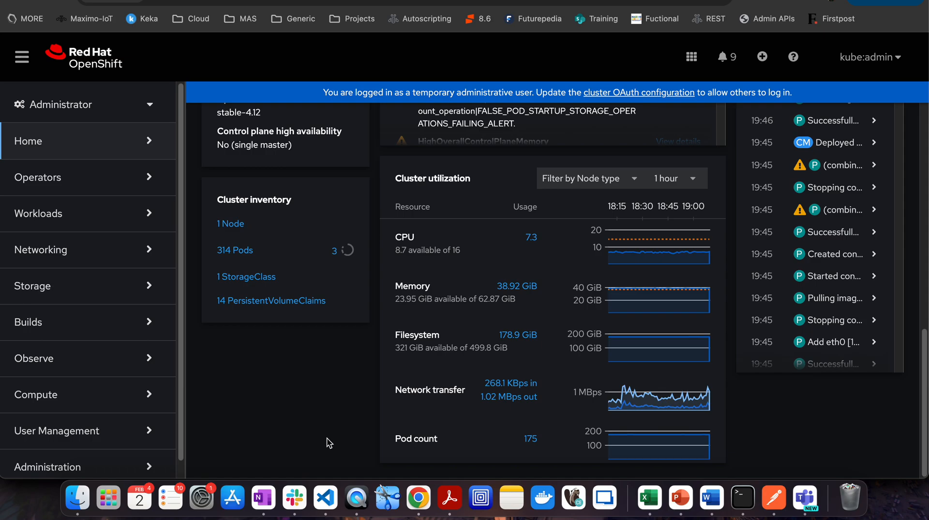
mouse_move(919, 385)
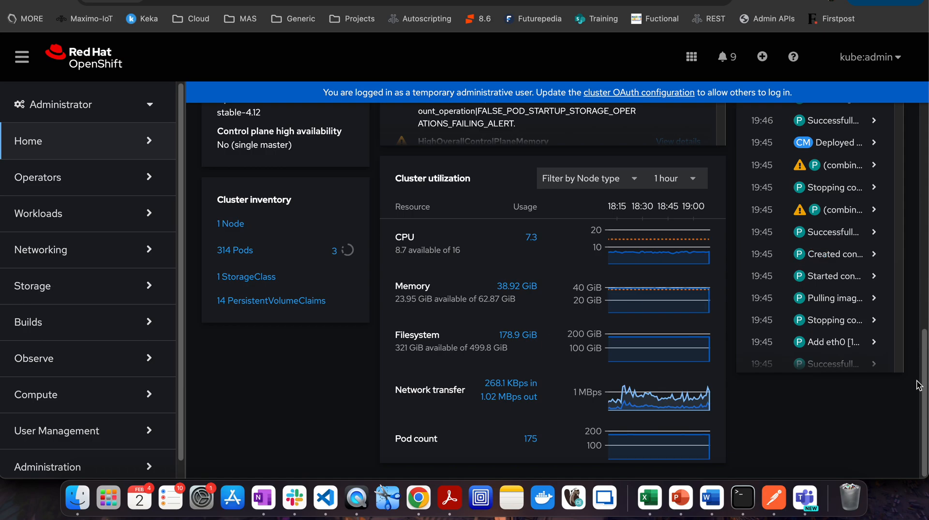
scroll("up", 3)
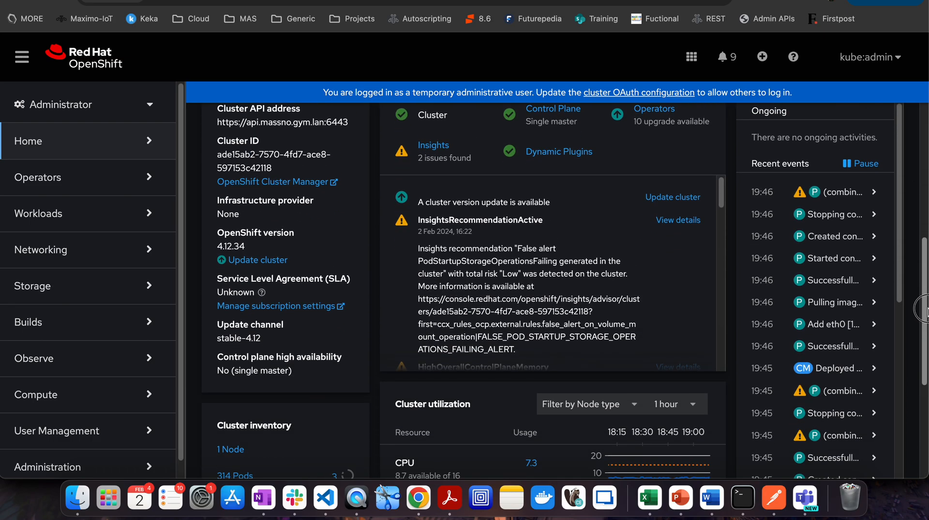
scroll("up", 3)
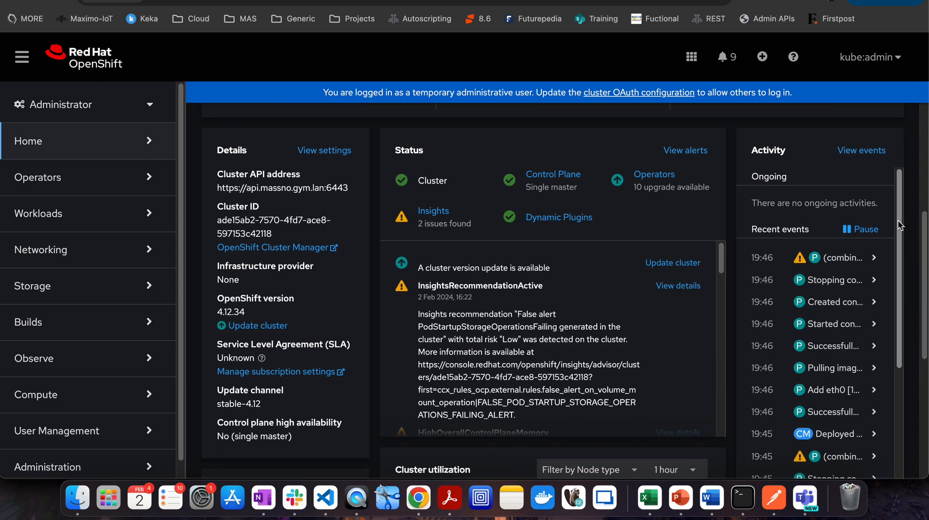
scroll("down", 3)
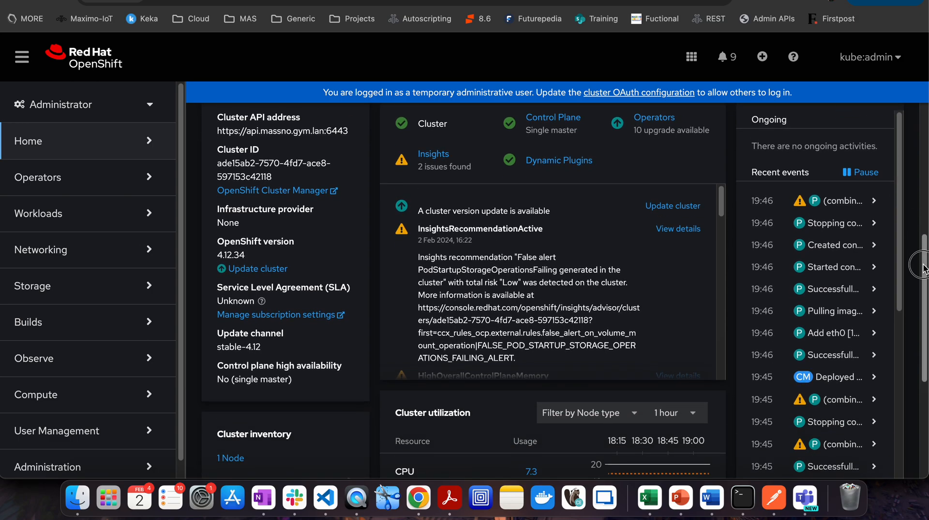
scroll("down", 3)
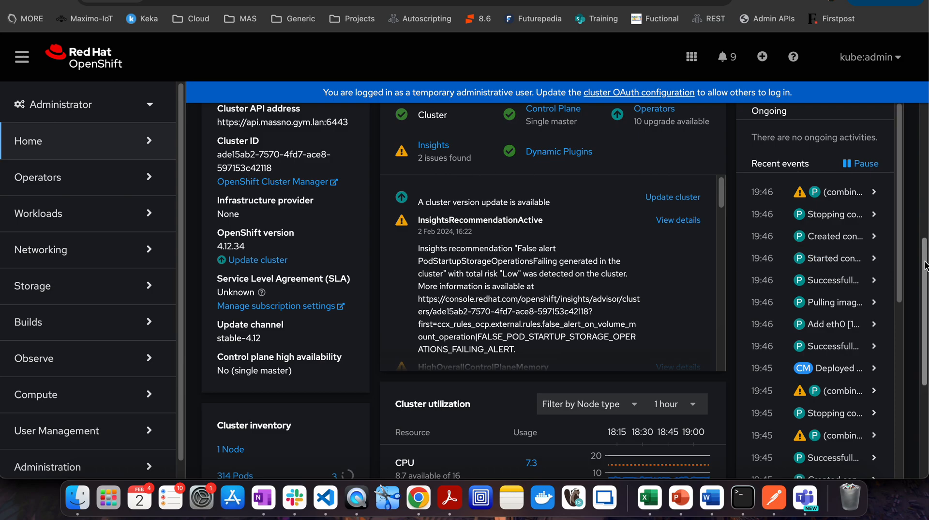
scroll("down", 3)
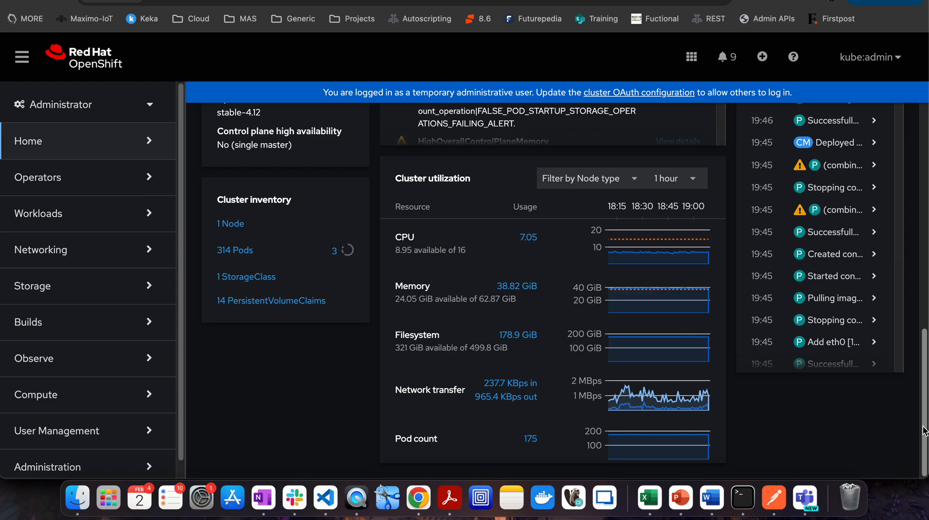
mouse_move(64, 286)
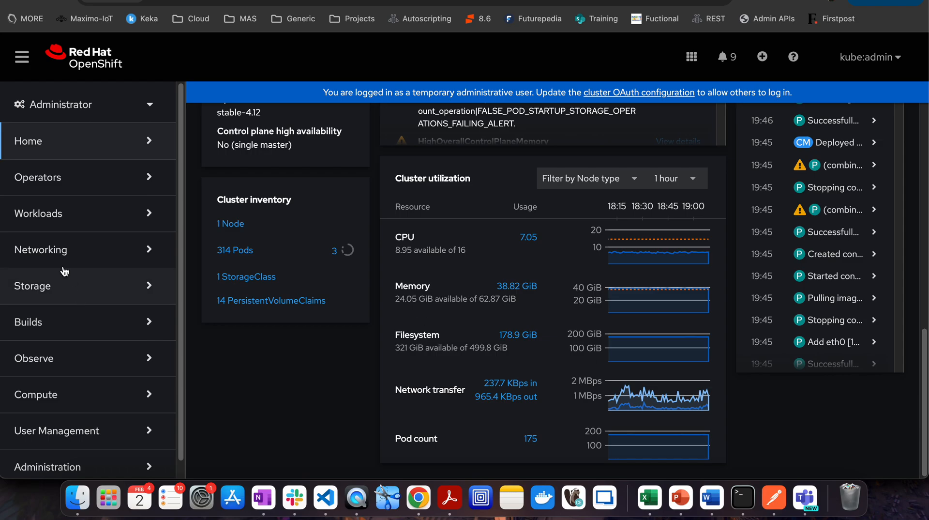
mouse_move(124, 187)
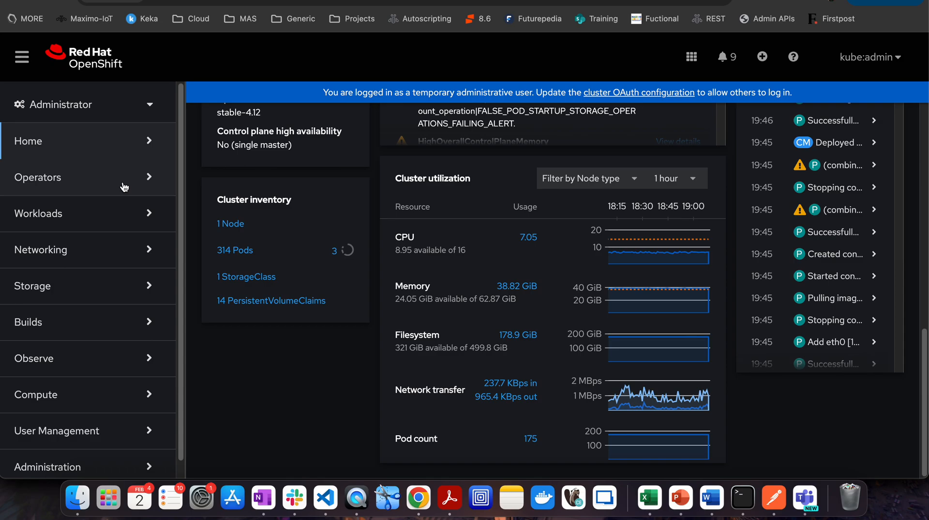
mouse_move(121, 226)
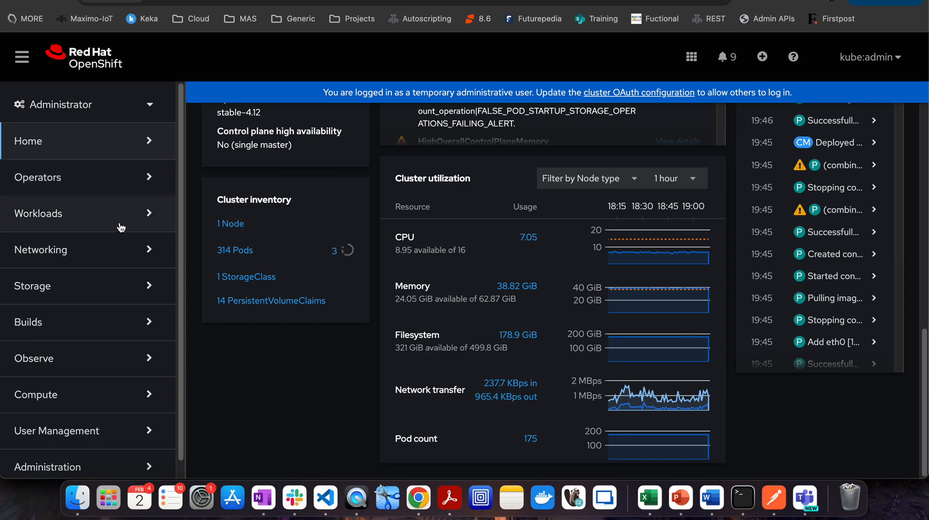
left_click(38, 176)
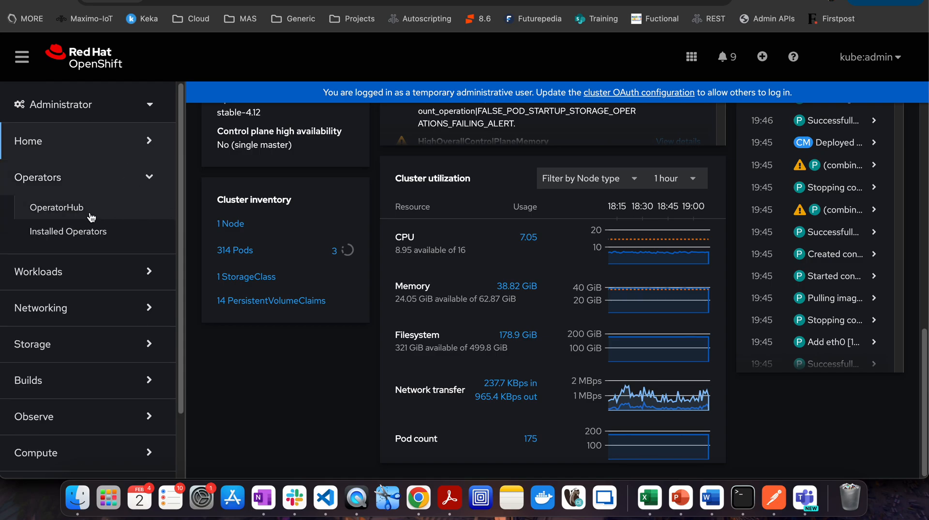
left_click(68, 232)
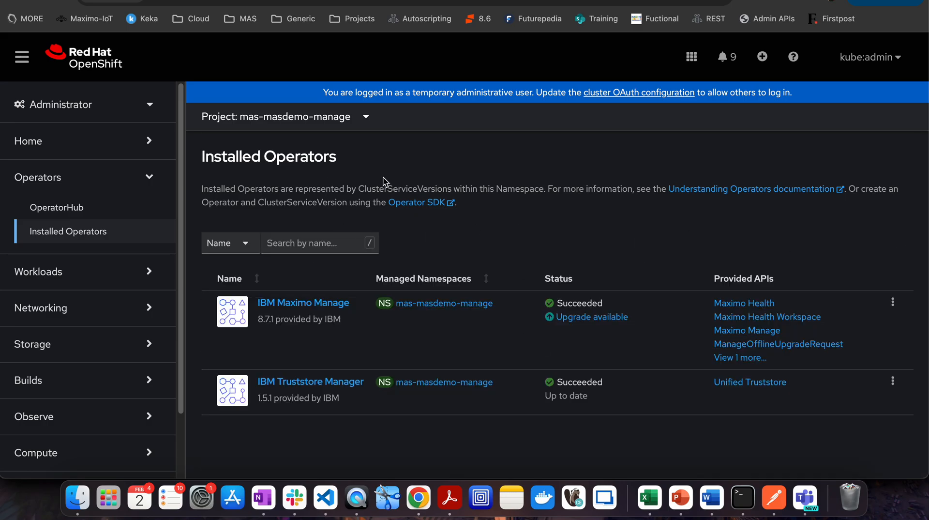
mouse_move(366, 121)
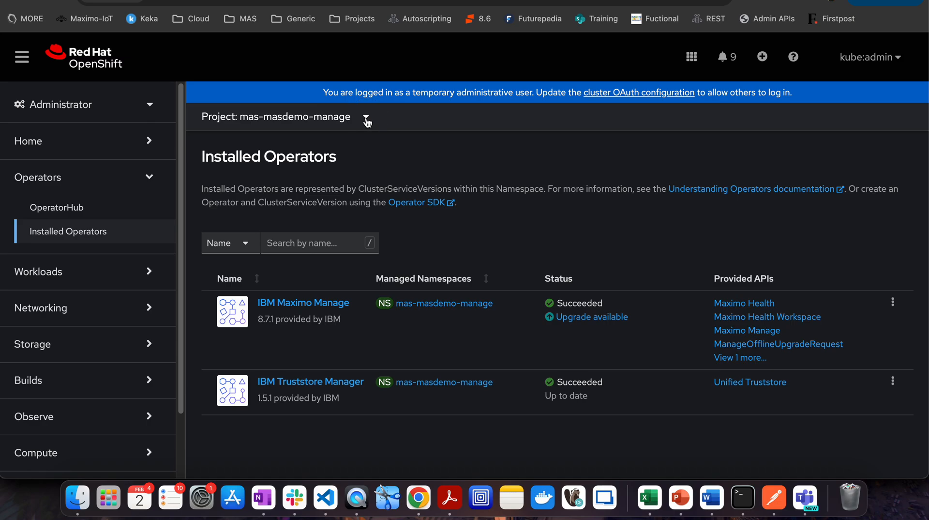
left_click(366, 116)
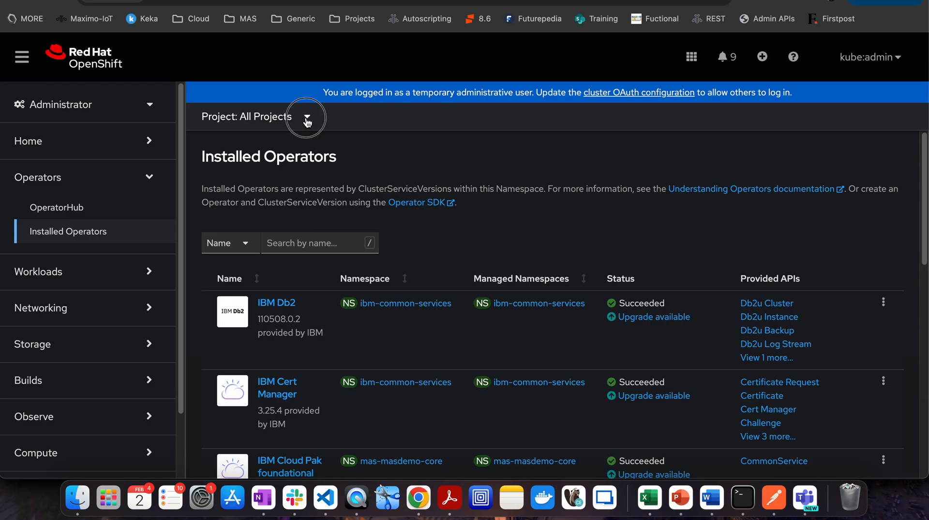
left_click(306, 117)
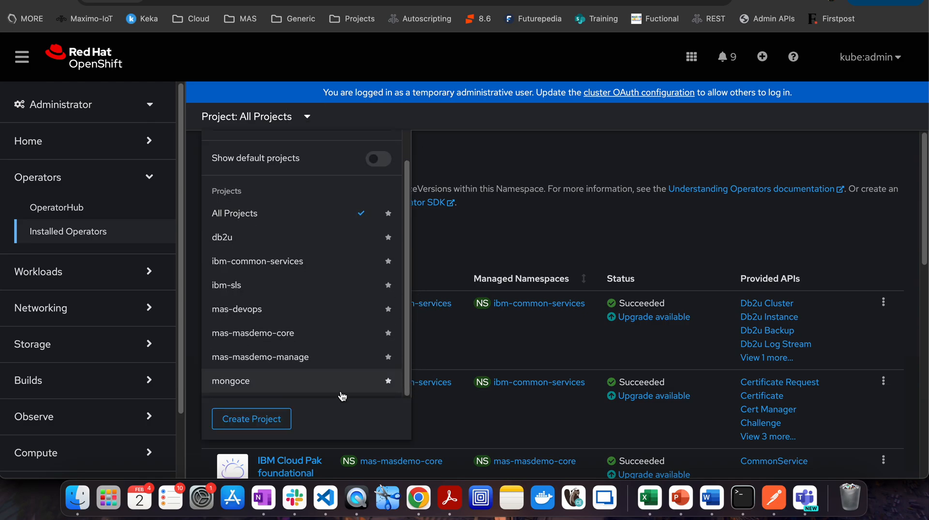
mouse_move(284, 340)
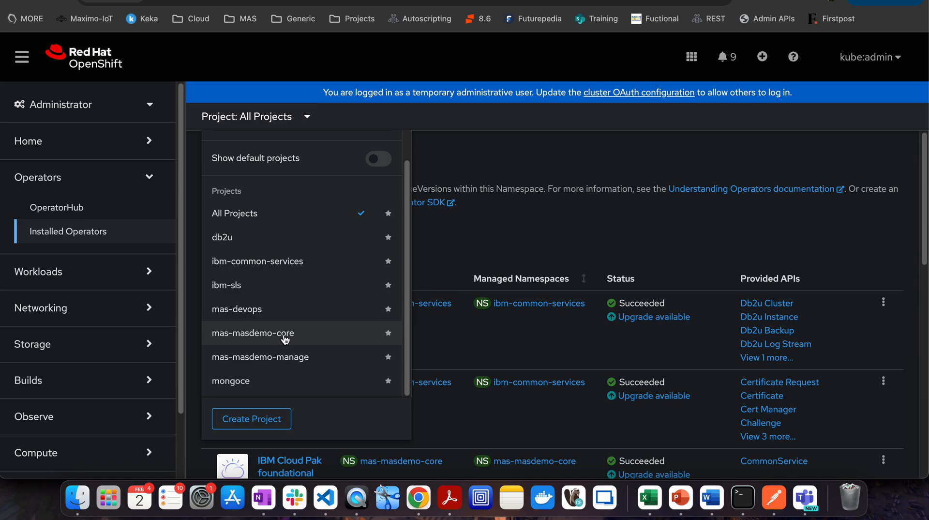
mouse_move(297, 341)
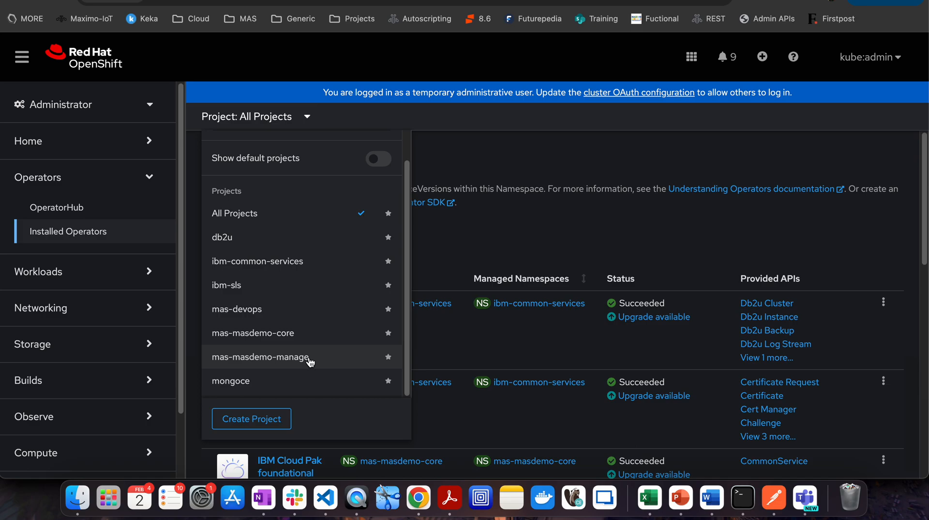
left_click(260, 356)
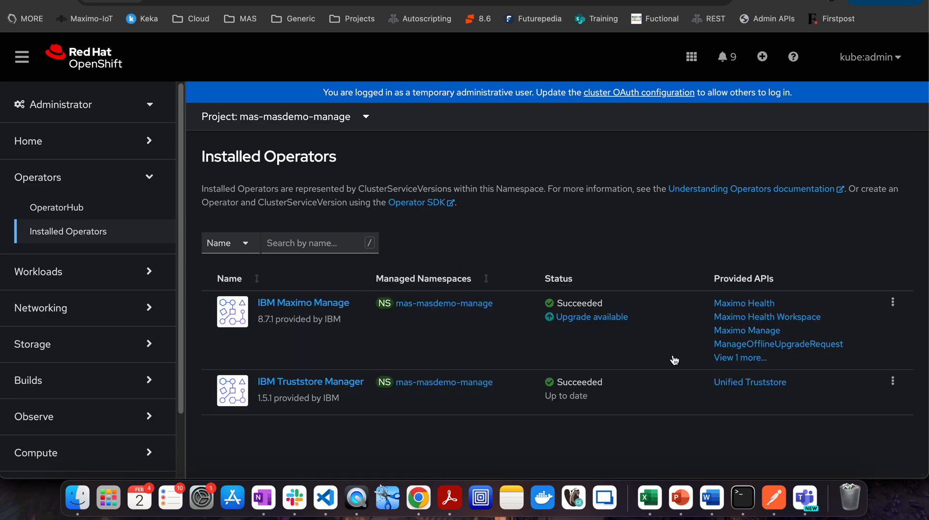
mouse_move(299, 171)
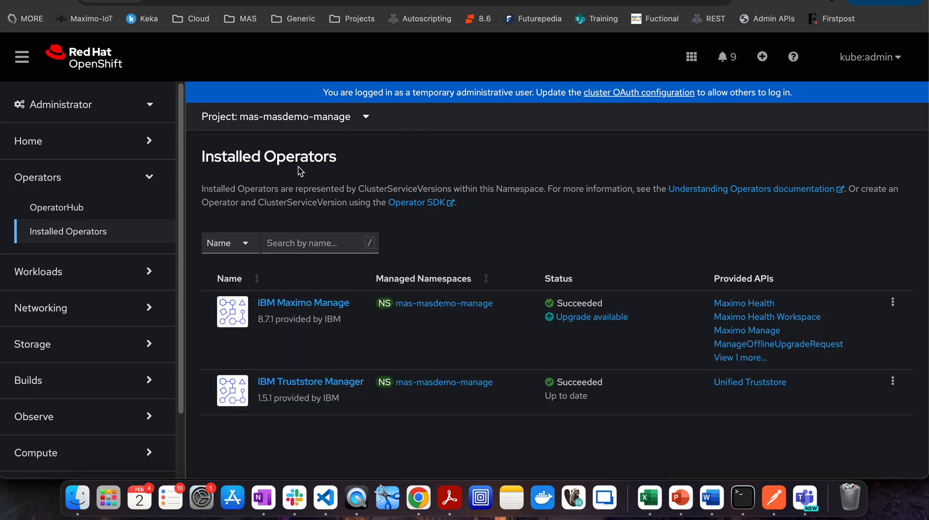
left_click(366, 116)
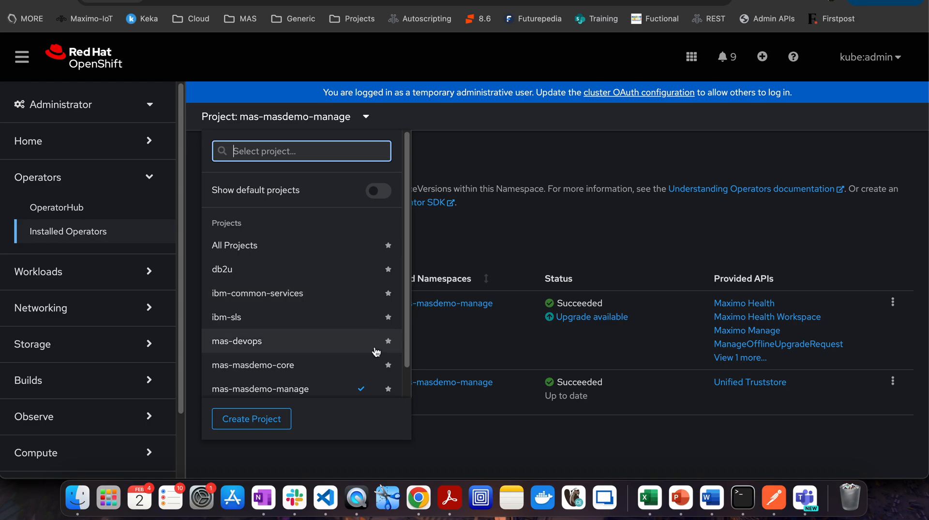
scroll("down", 3)
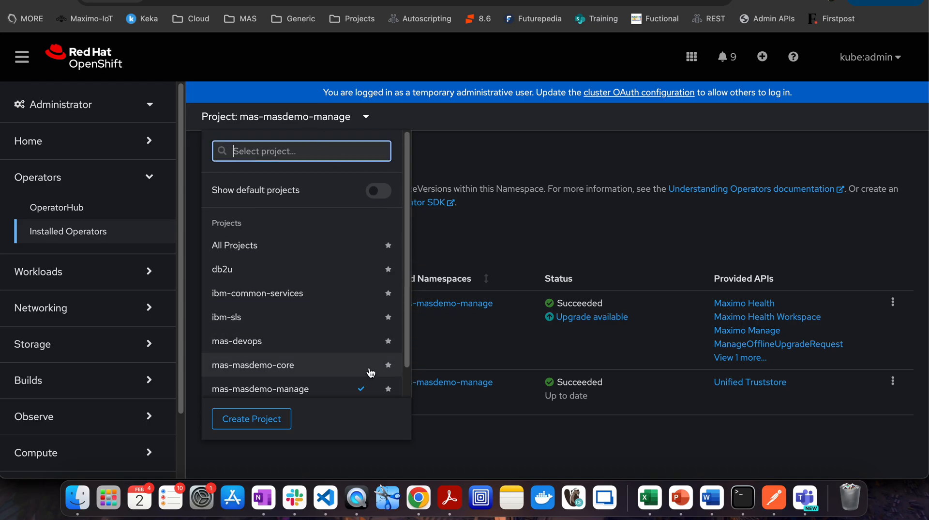
mouse_move(350, 127)
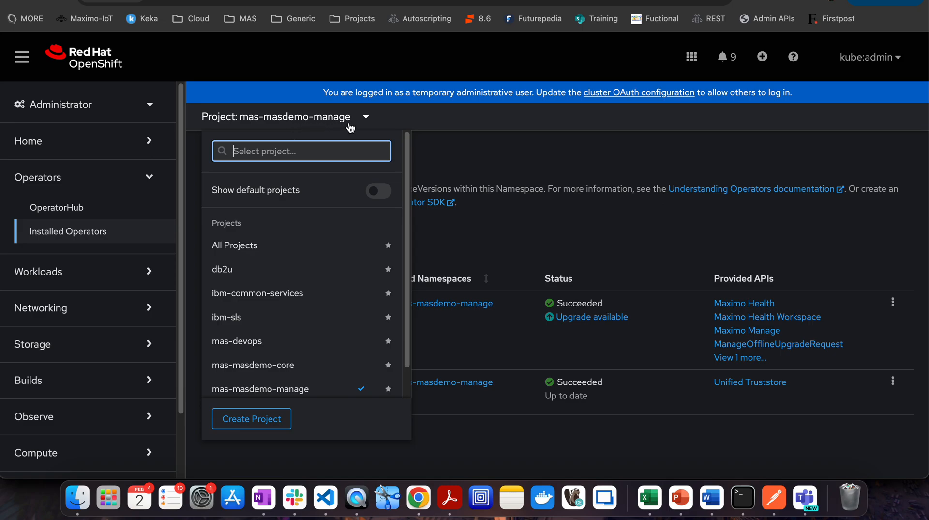
mouse_move(523, 161)
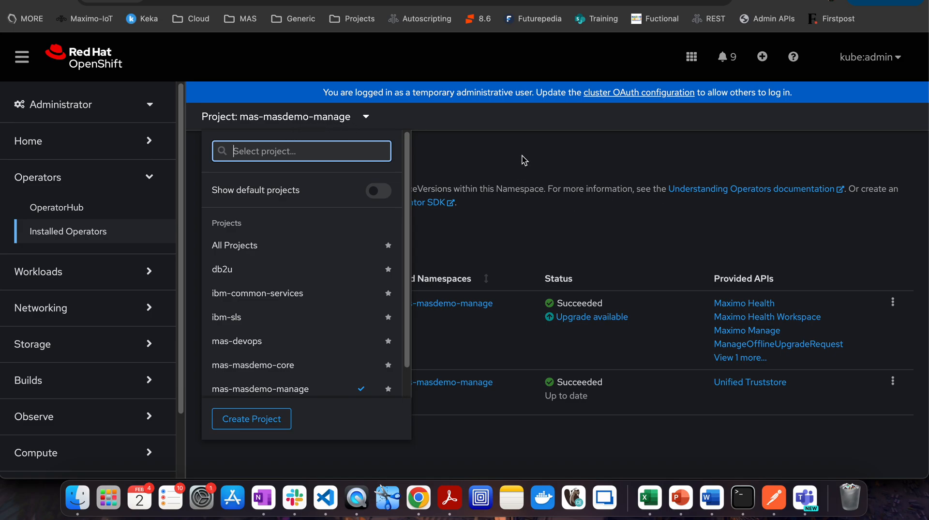
left_click(234, 245)
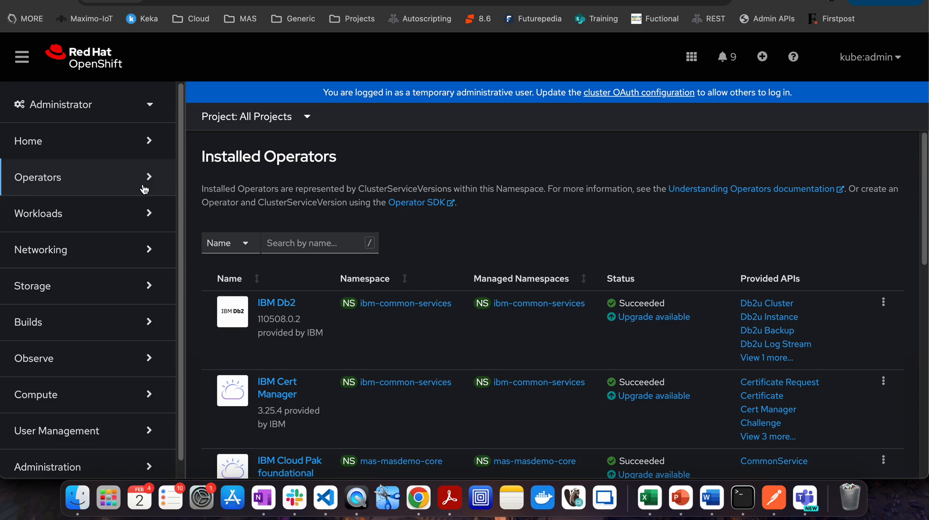
- Expand Workloads in the left navigation and open the Pods list
left_click(38, 213)
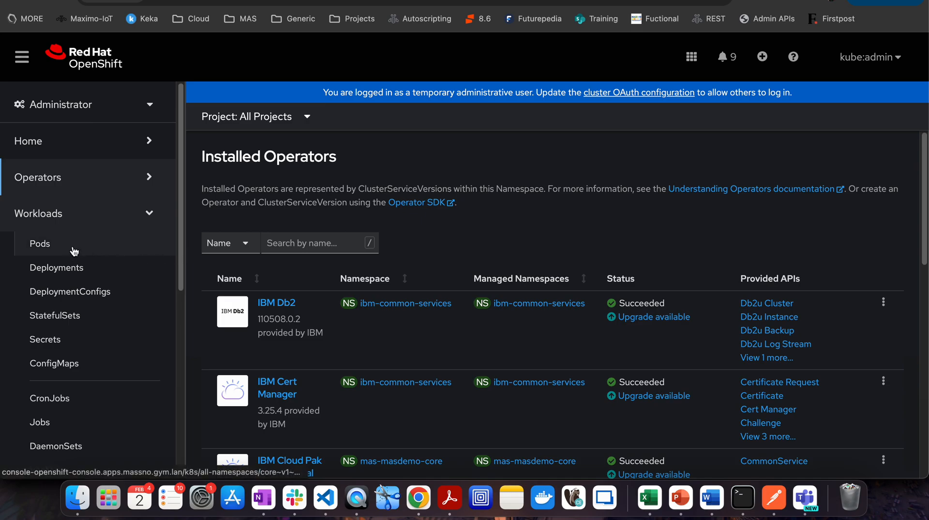
mouse_move(116, 252)
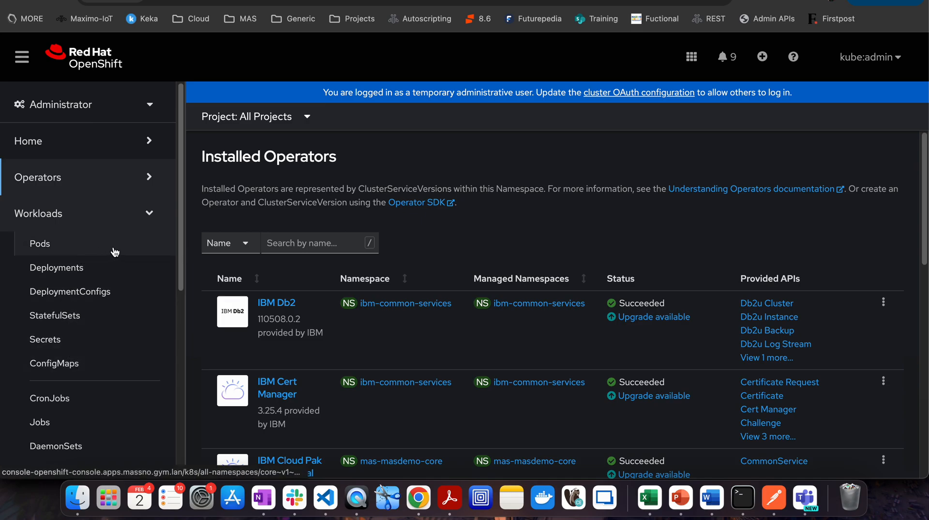
left_click(40, 244)
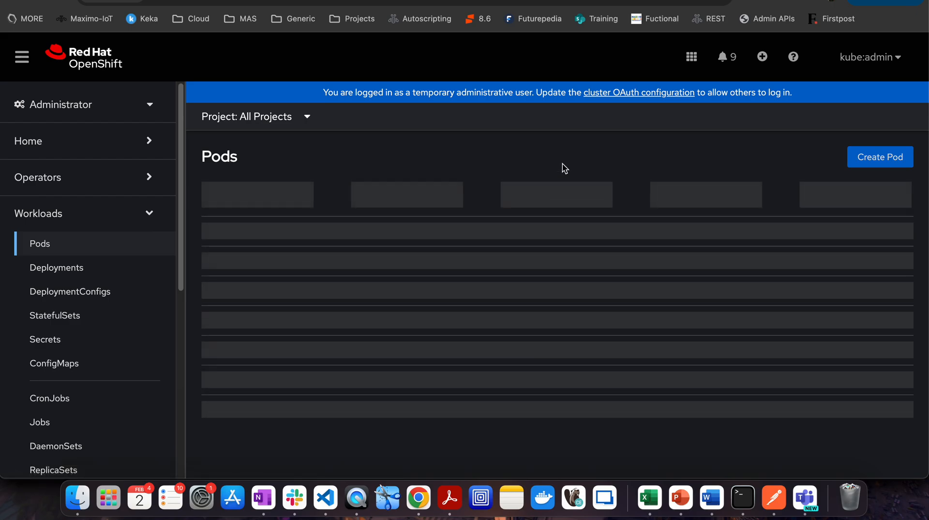
mouse_move(647, 161)
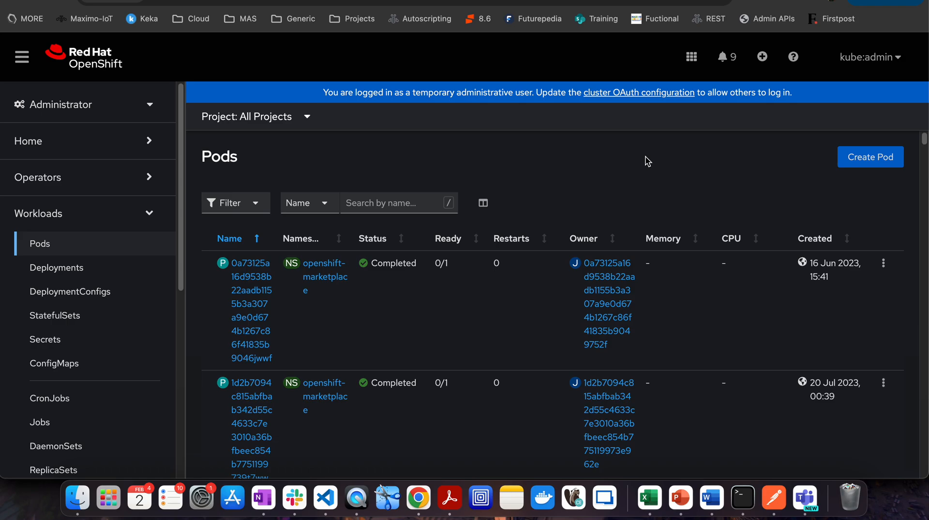
- Filter the Pods list to the db2u project to see its Db2 pods
left_click(256, 116)
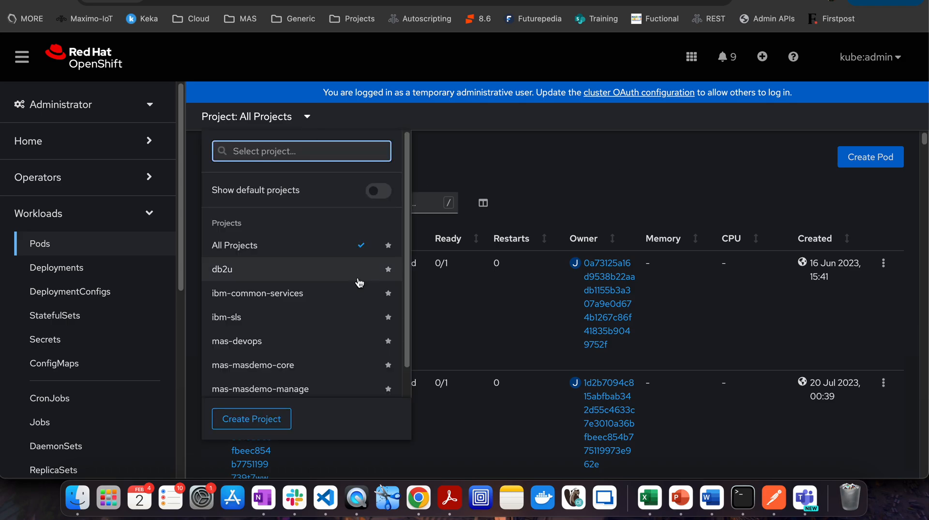
mouse_move(242, 280)
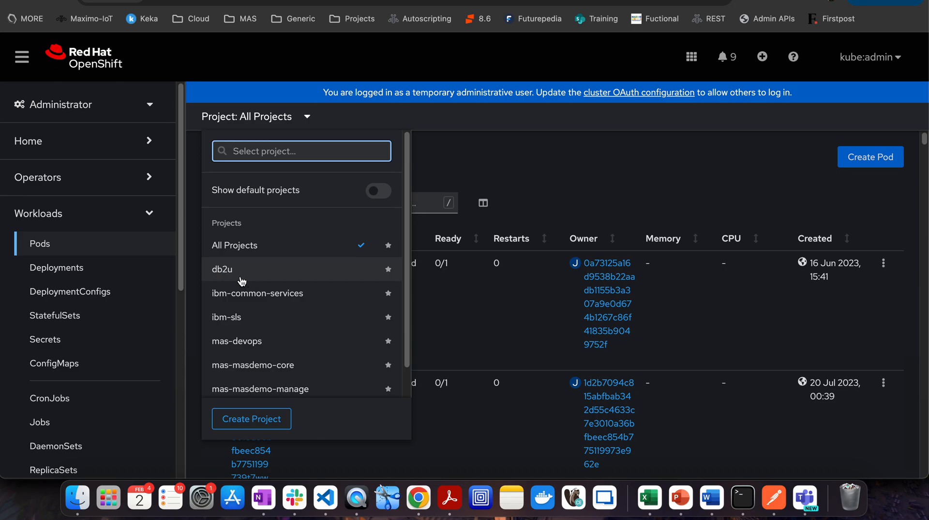
mouse_move(267, 277)
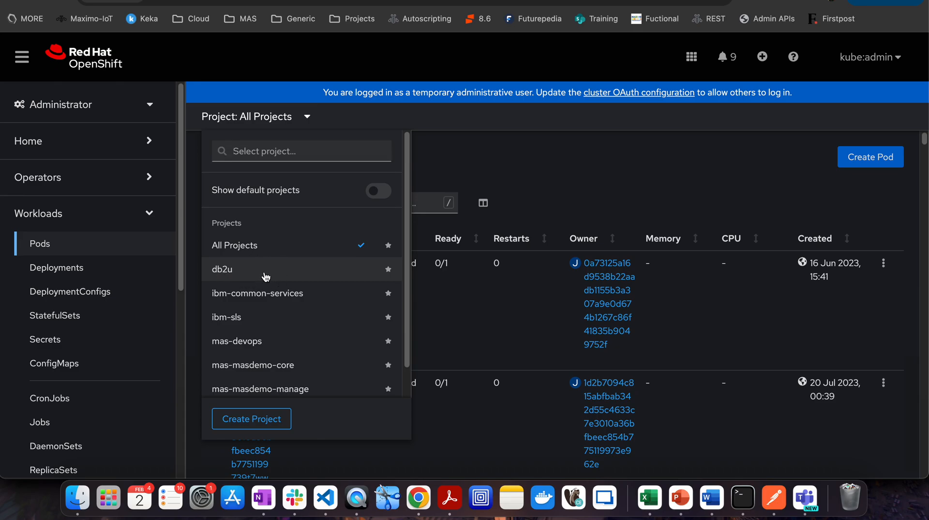
left_click(222, 269)
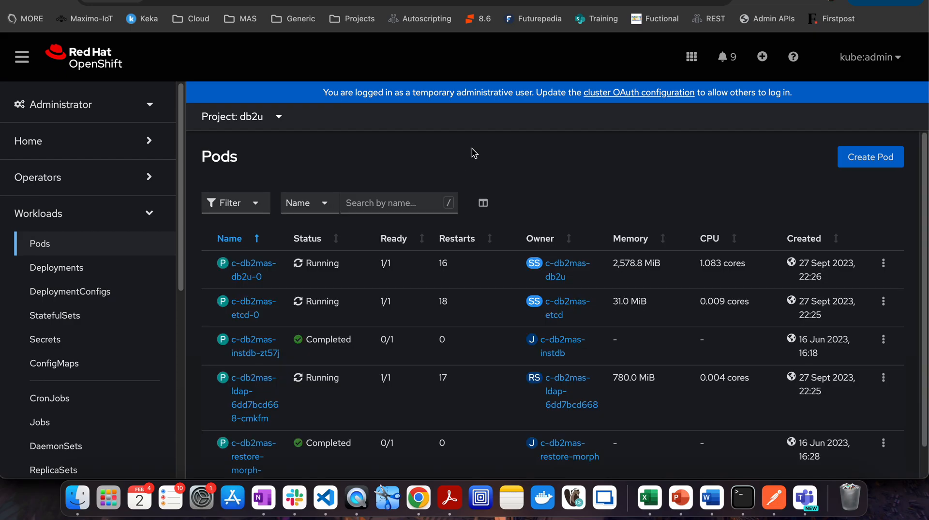
mouse_move(924, 179)
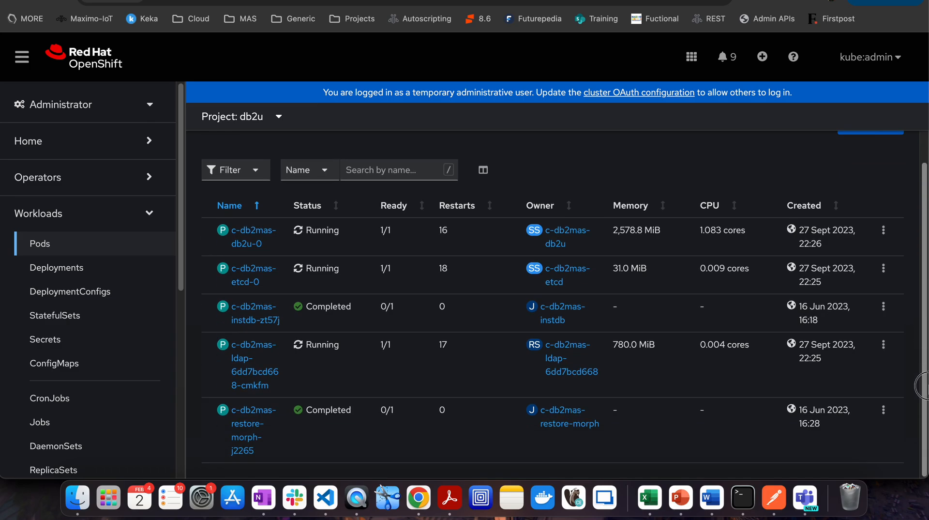
scroll("up", 3)
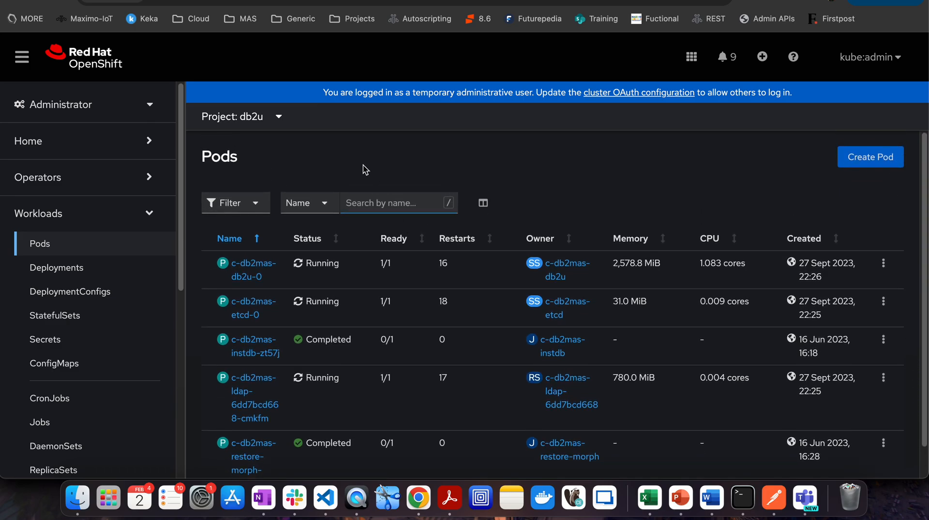
- Switch the Pods list to the mas-masdemo-core project and scroll its operator and masdemo pods
left_click(278, 116)
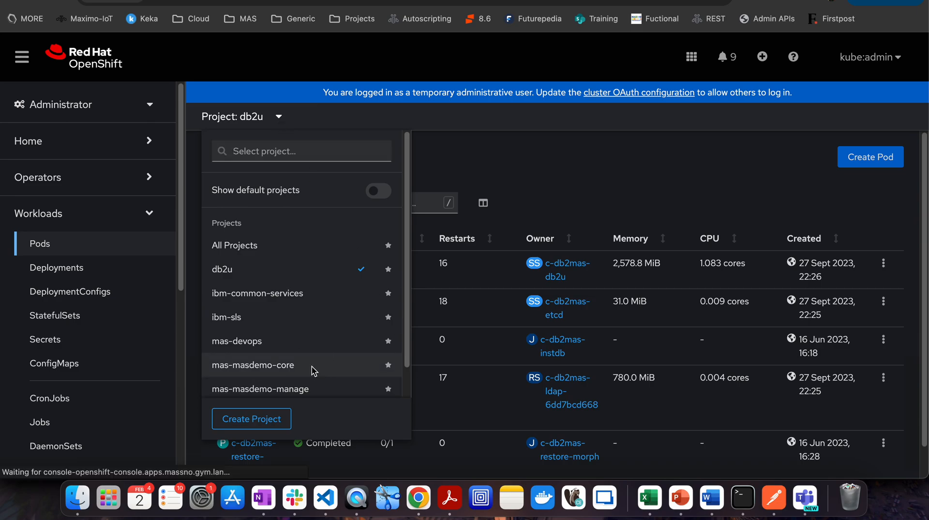
left_click(253, 364)
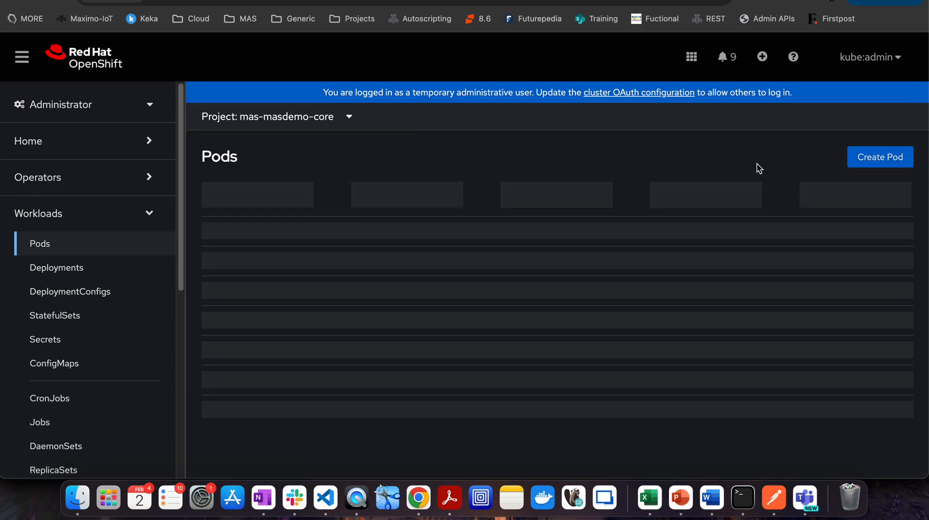
scroll("down", 3)
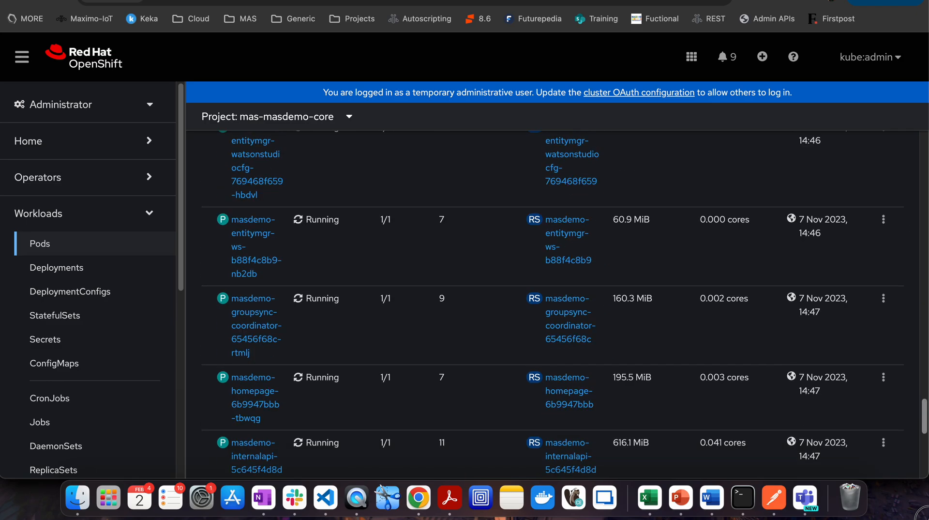
scroll("up", 3)
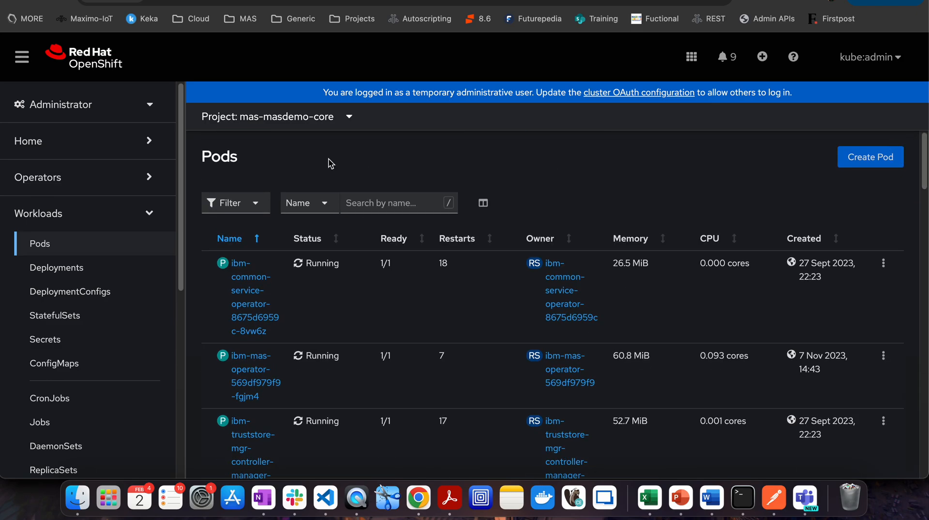
- Change the project to mas-masdemo-manage and scroll through its build and Manage pods
left_click(348, 116)
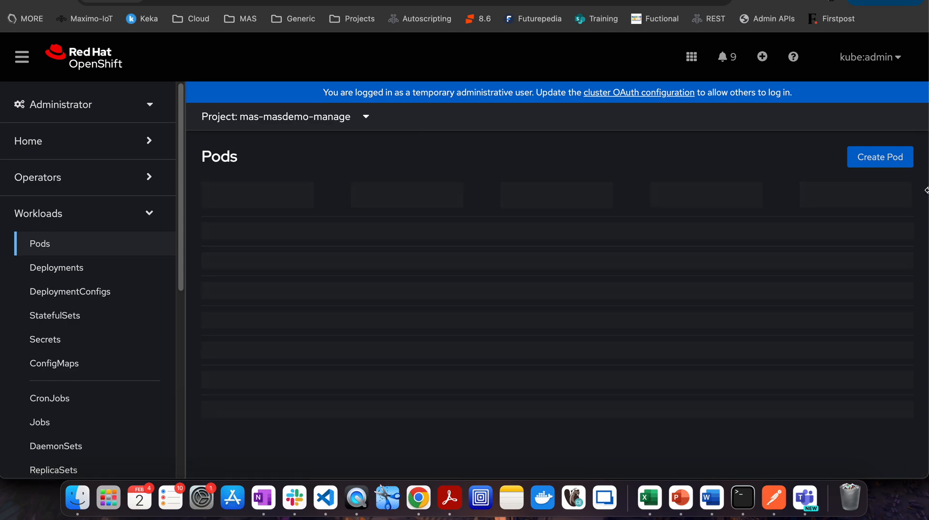
mouse_move(671, 182)
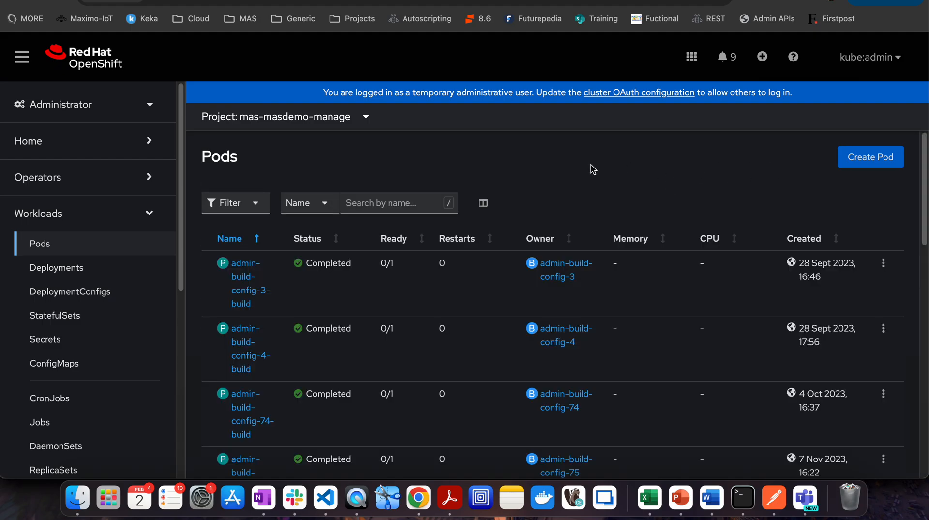
mouse_move(922, 193)
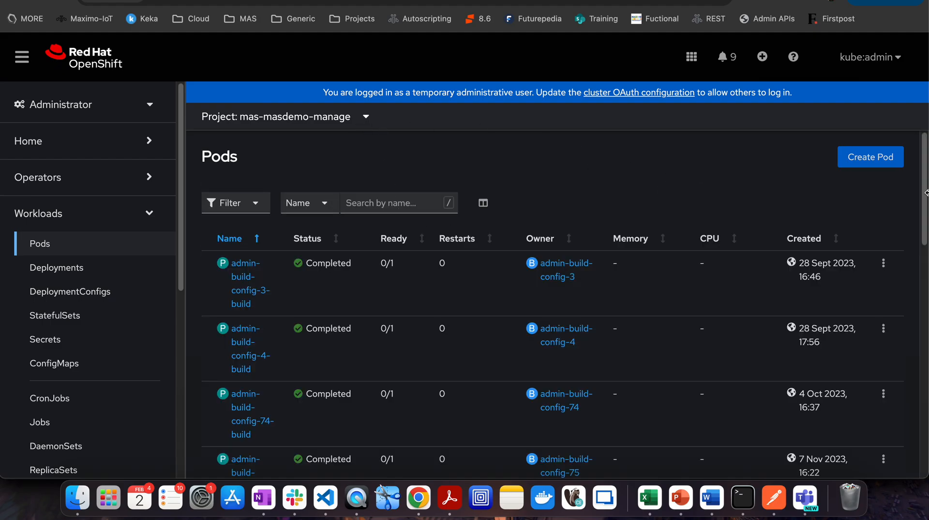
scroll("down", 3)
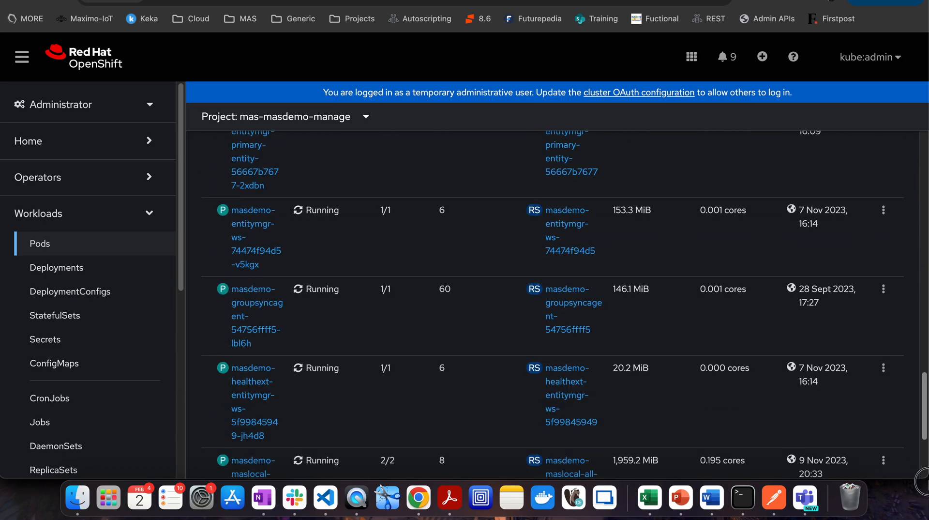
scroll("down", 3)
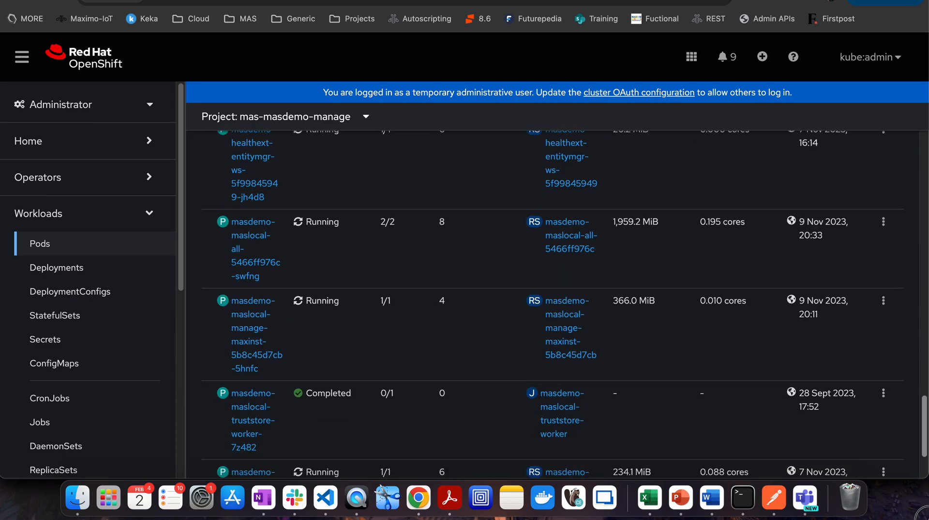
scroll("up", 3)
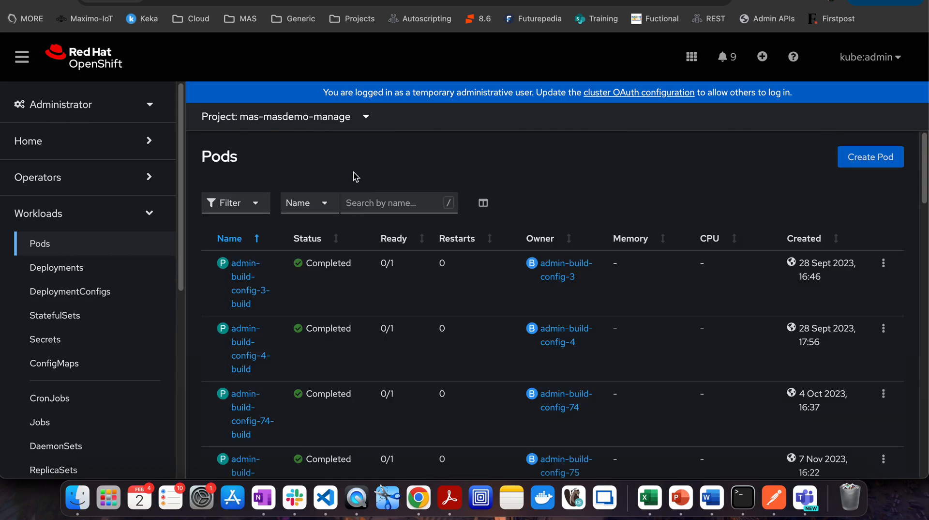
mouse_move(224, 291)
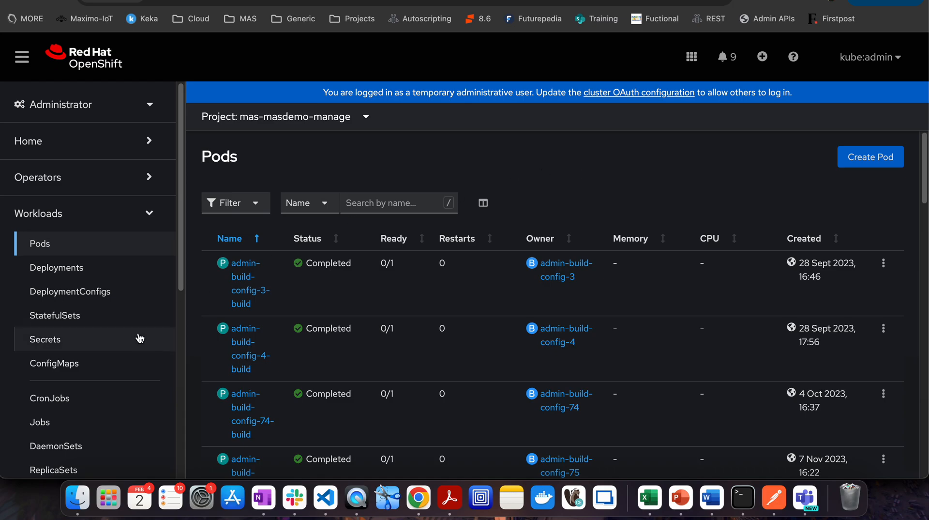
- Open Workloads > Secrets for mas-masdemo-manage and search secret names for 'db2'
left_click(45, 339)
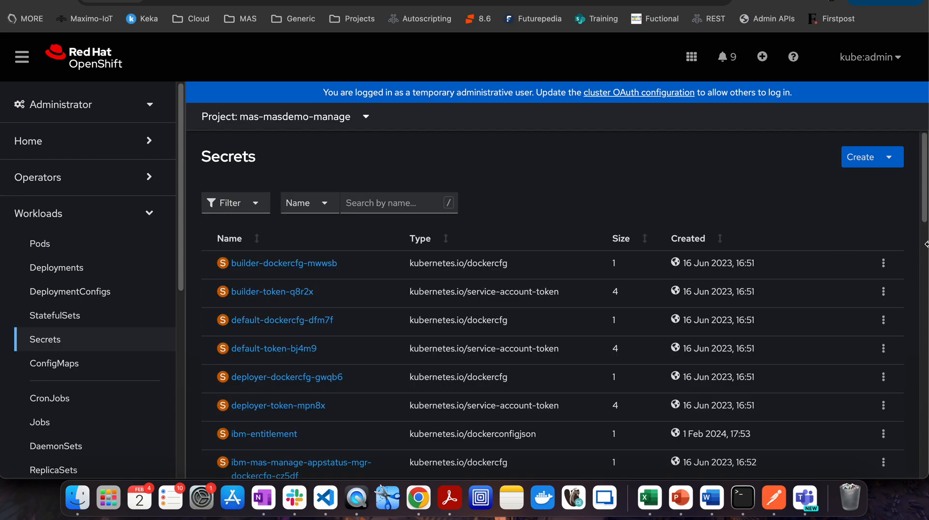
scroll("down", 3)
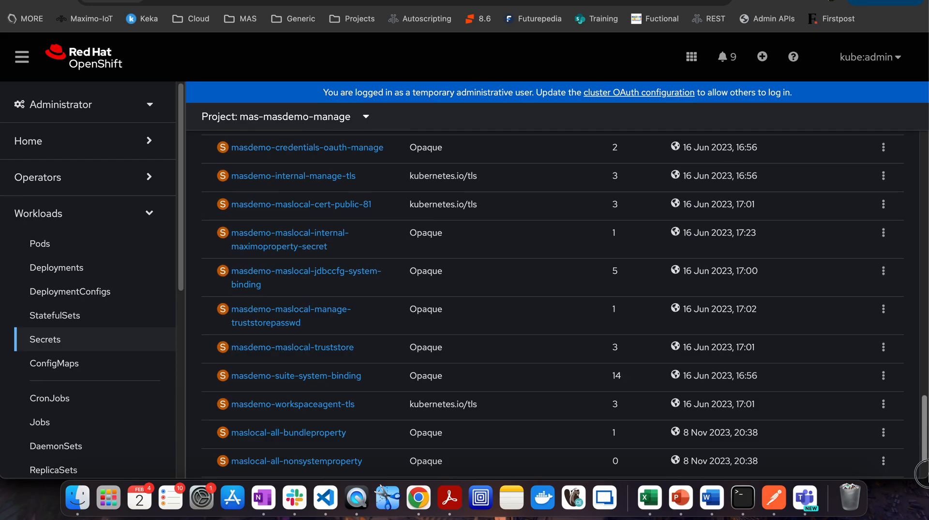
scroll("up", 3)
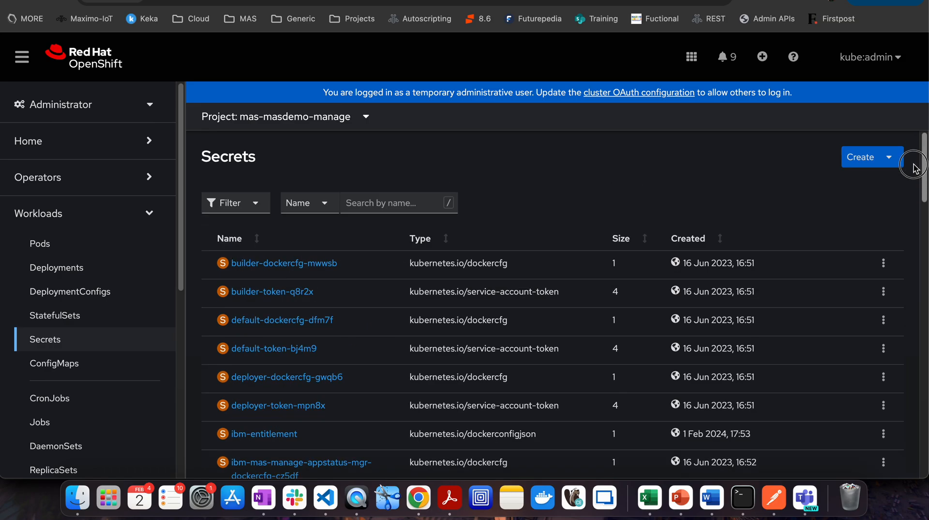
left_click(399, 203)
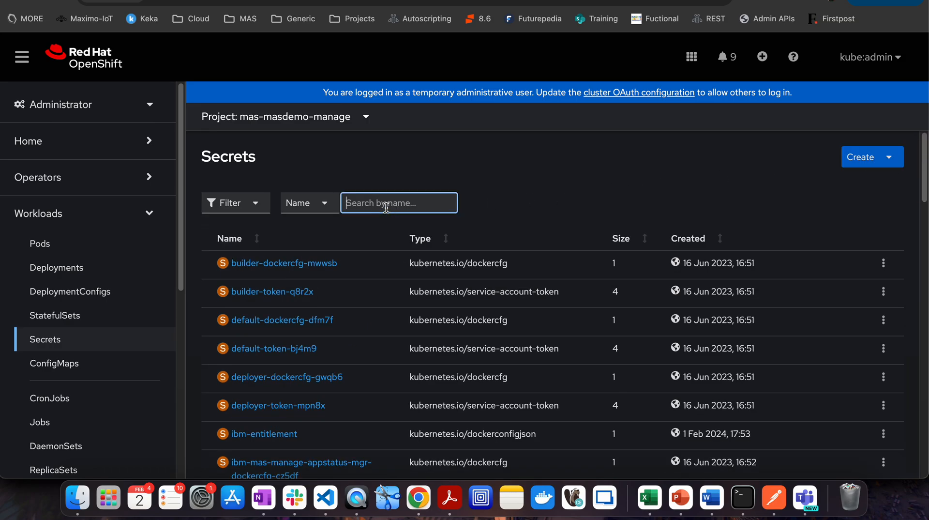
type("db2")
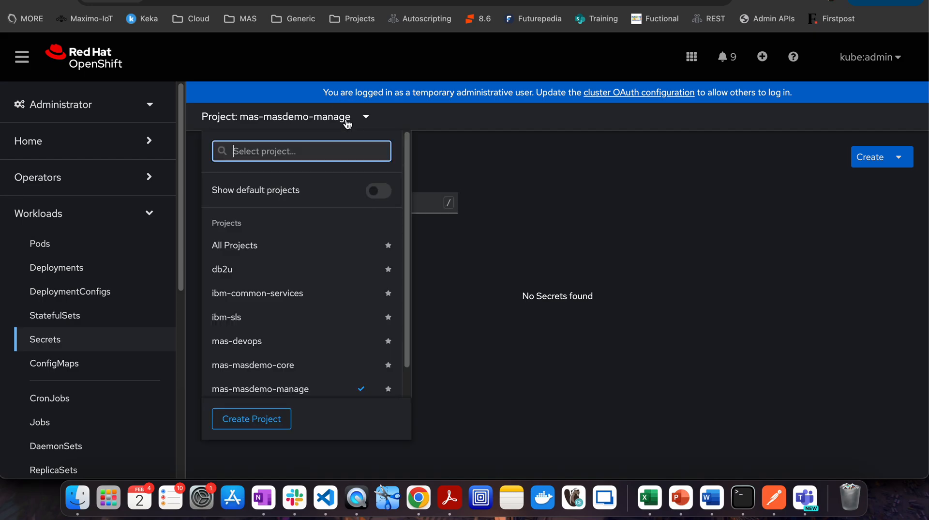
- In mas-masdemo-core, open jdbc-db2mas-credentials, reveal its username and password, then hide them
left_click(253, 364)
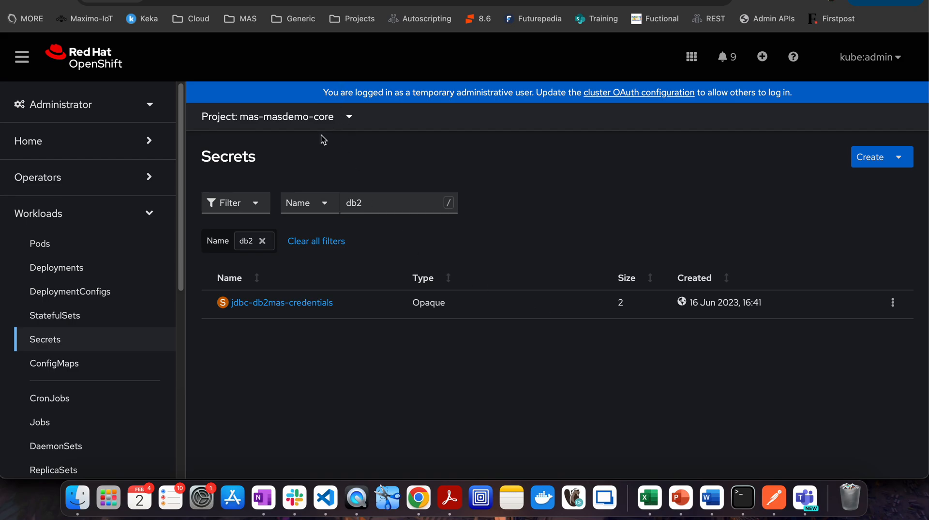
mouse_move(282, 302)
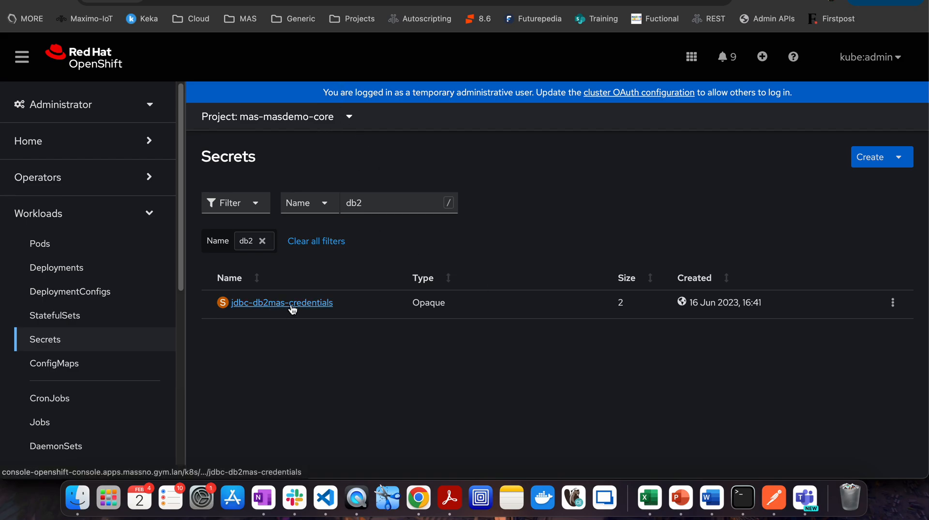
left_click(281, 302)
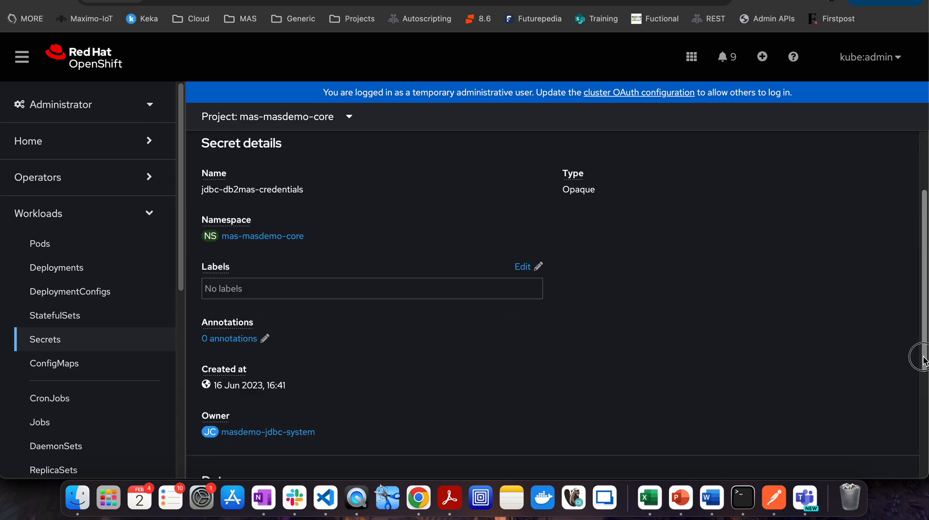
scroll("down", 3)
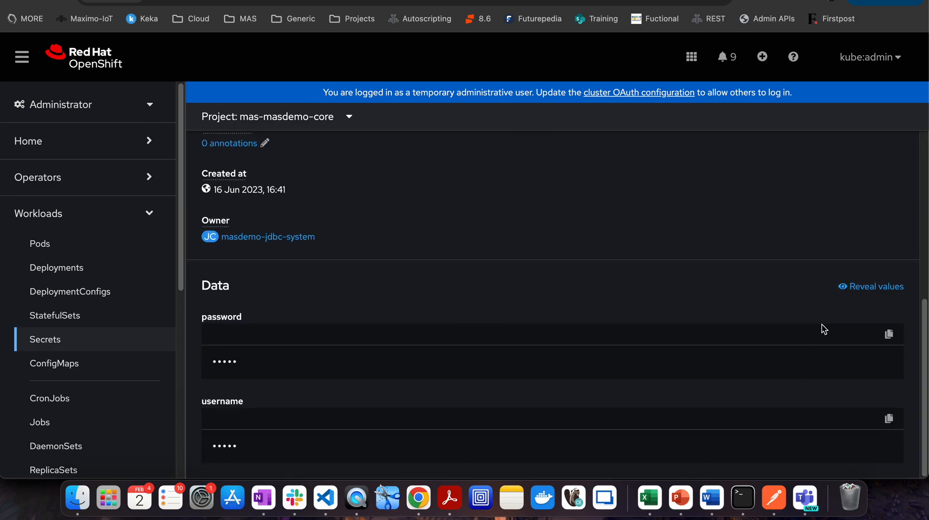
left_click(871, 286)
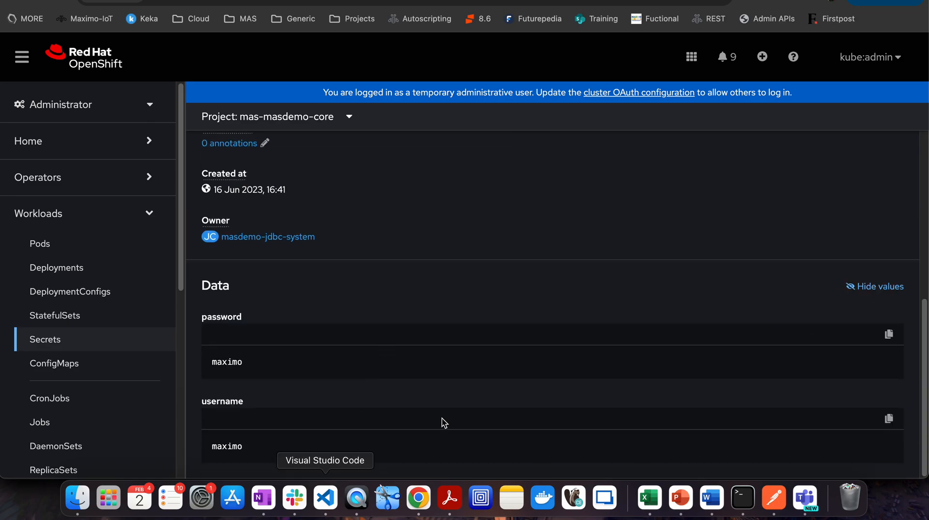
left_click(876, 286)
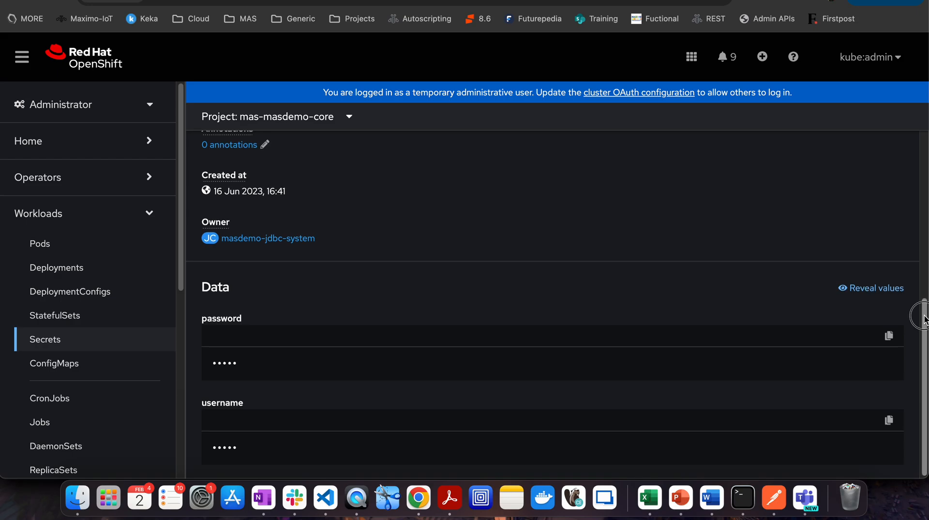
scroll("up", 3)
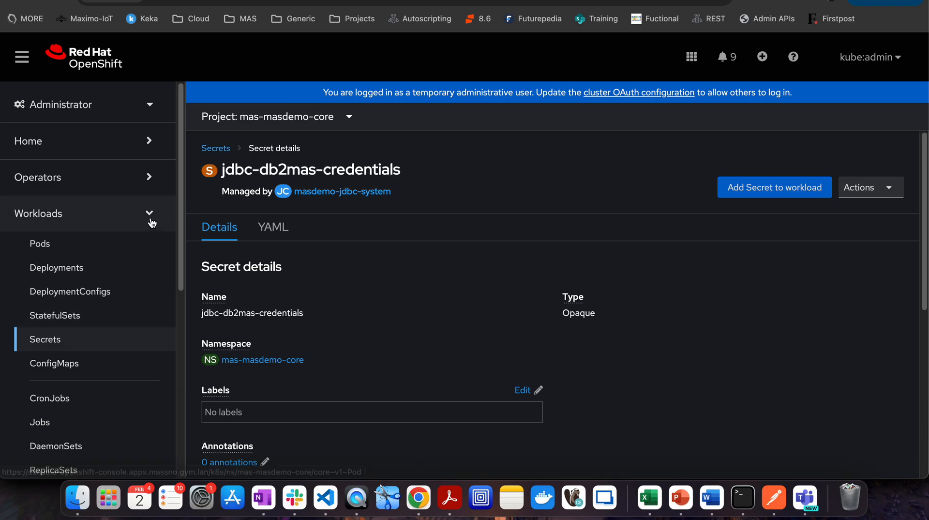
- Collapse Workloads, open Networking > Routes for mas-masdemo-core, and review the route list
left_click(150, 214)
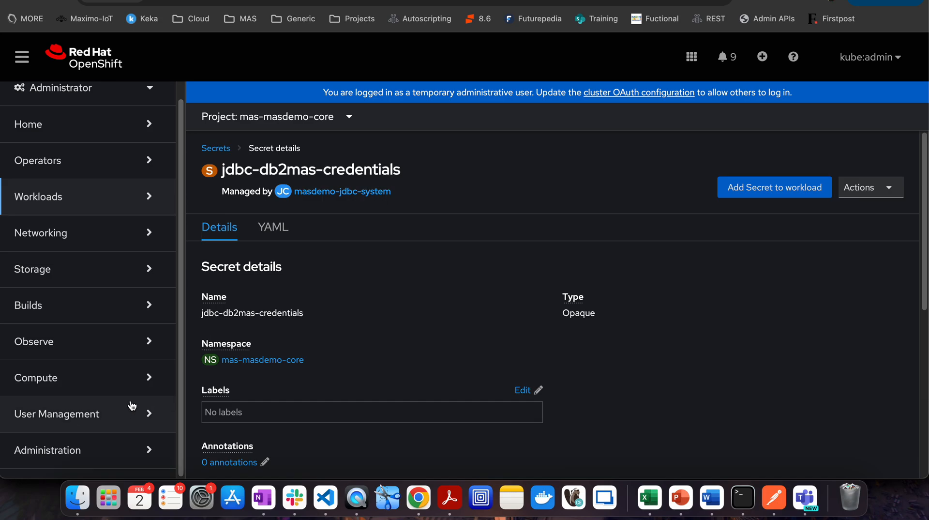
mouse_move(126, 309)
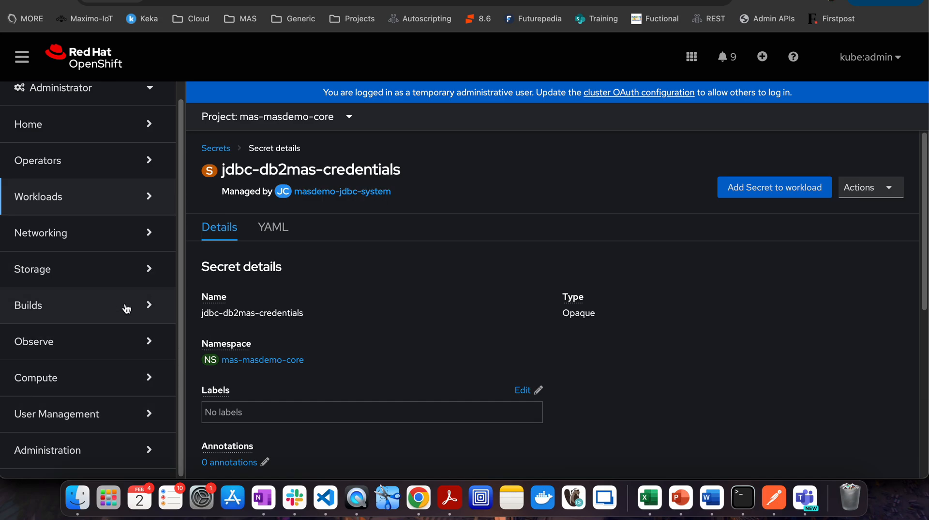
left_click(41, 232)
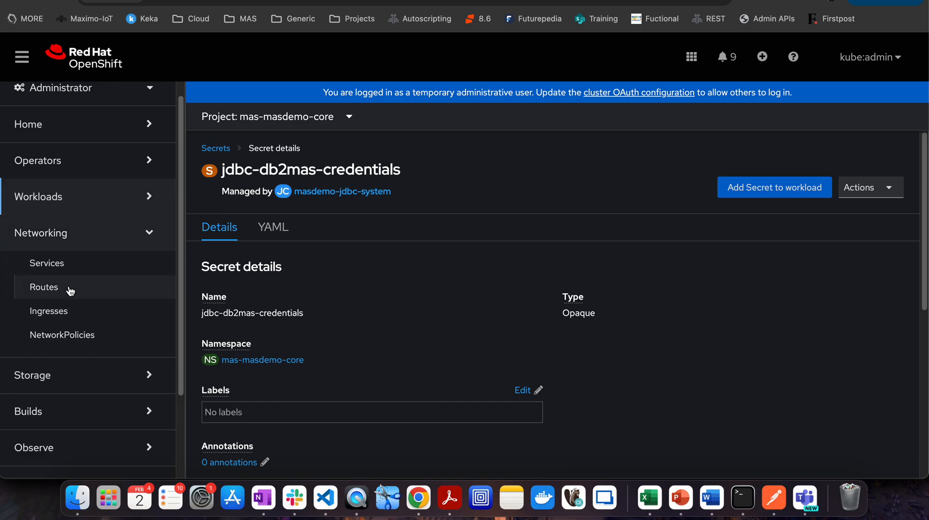
left_click(44, 287)
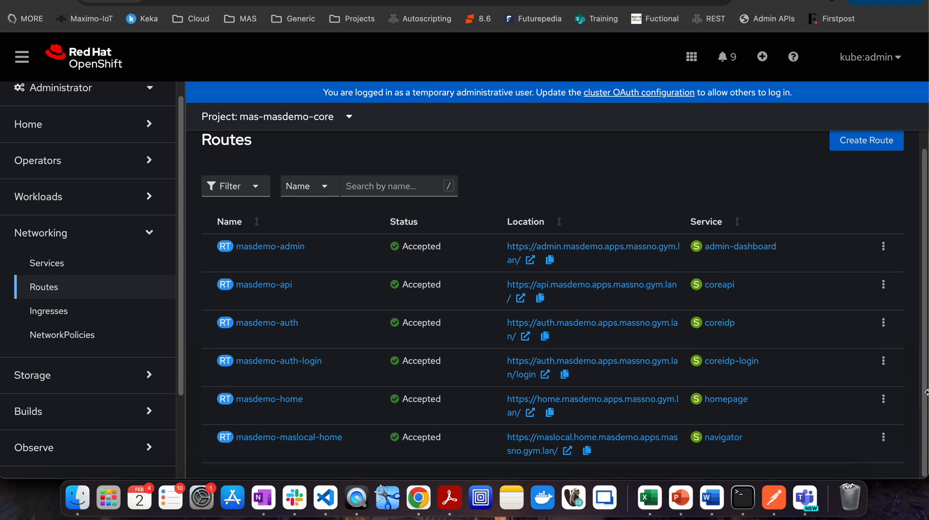
mouse_move(286, 412)
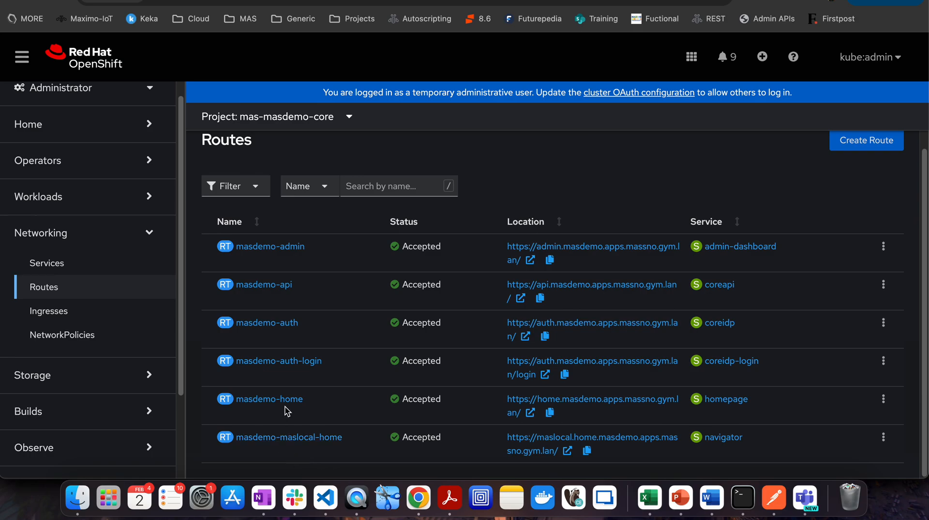
mouse_move(608, 429)
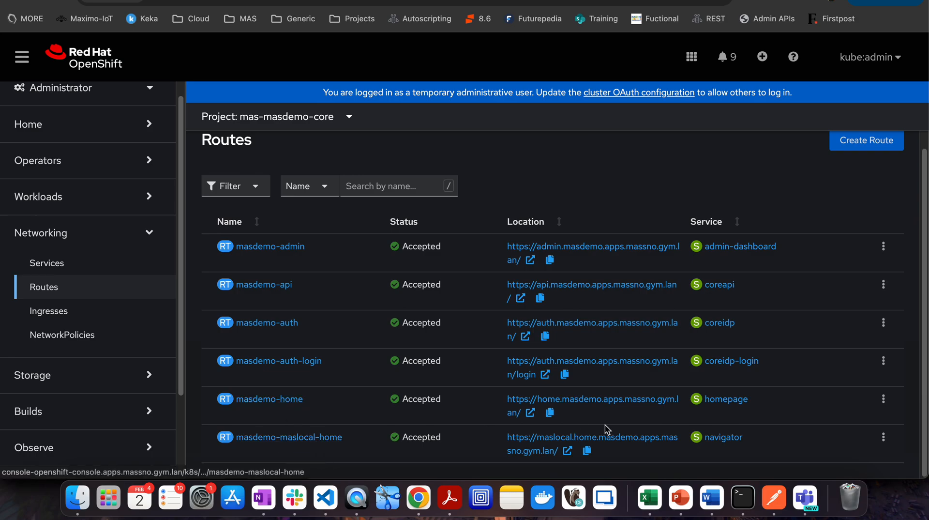
mouse_move(592, 361)
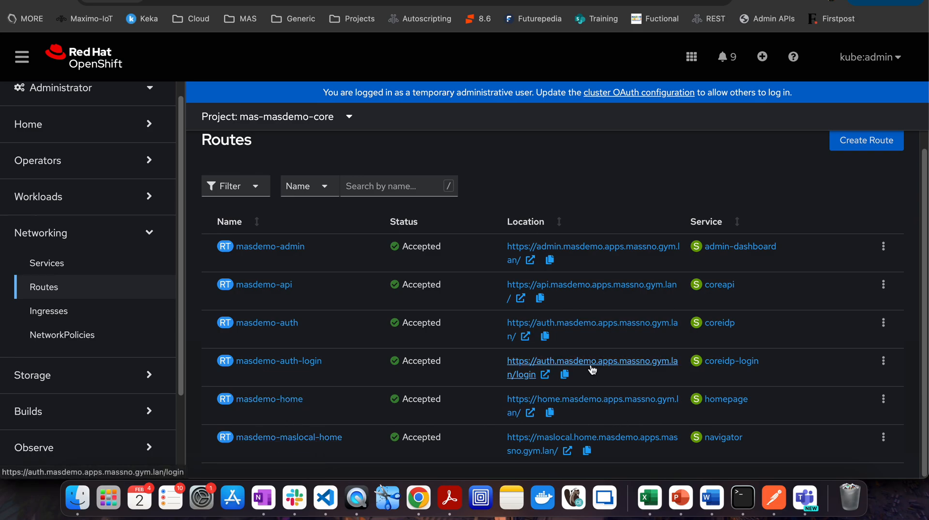
mouse_move(660, 306)
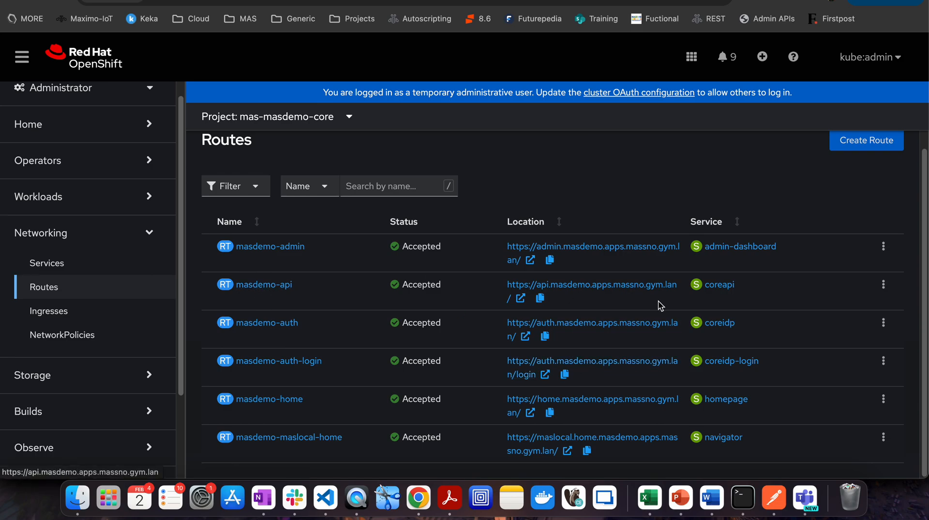
mouse_move(593, 245)
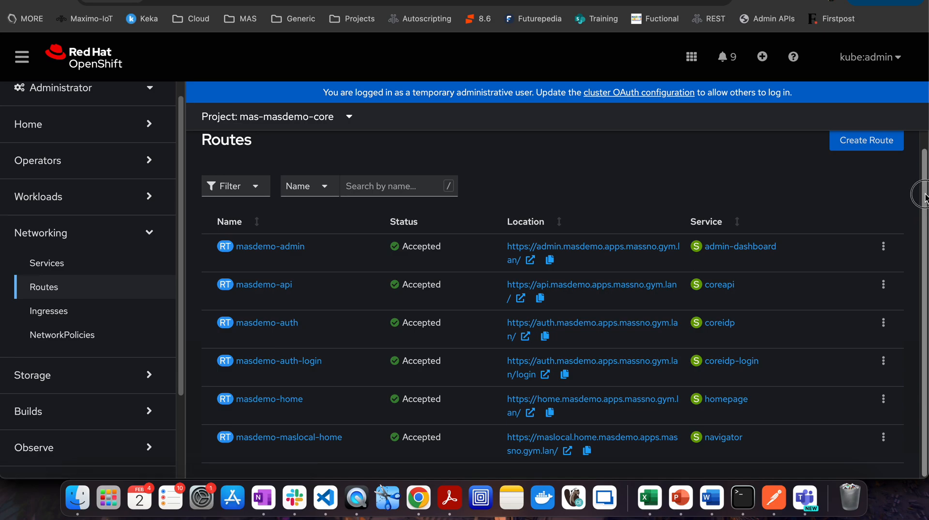
scroll("up", 3)
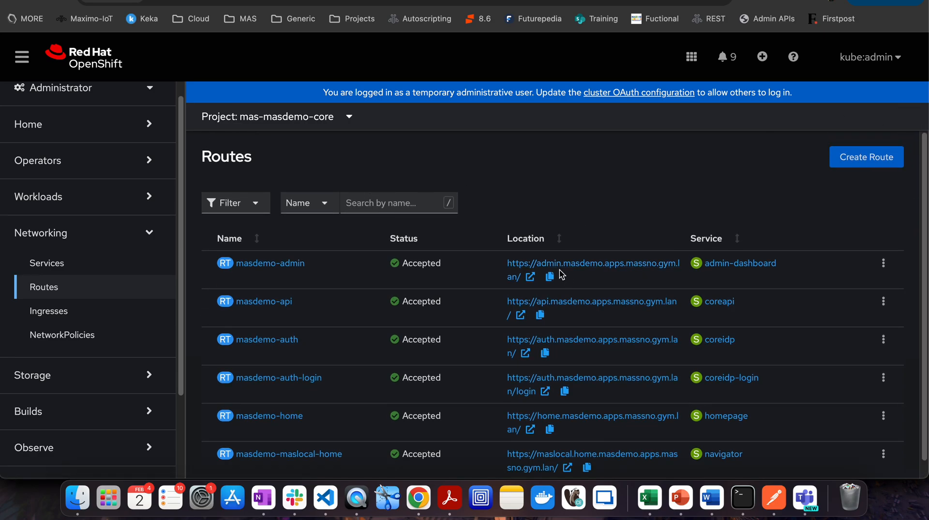
left_click(349, 116)
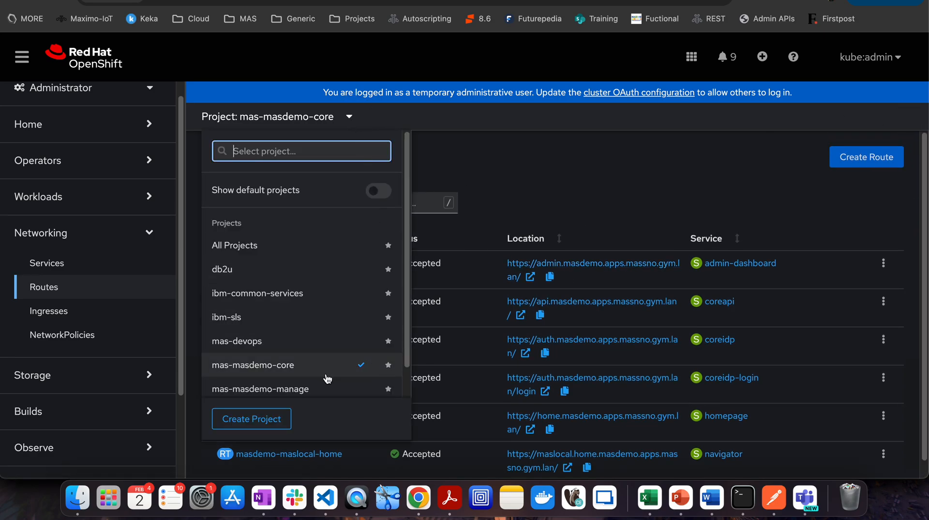
- Select mas-masdemo-manage to list its four accepted maslocal routes
left_click(259, 389)
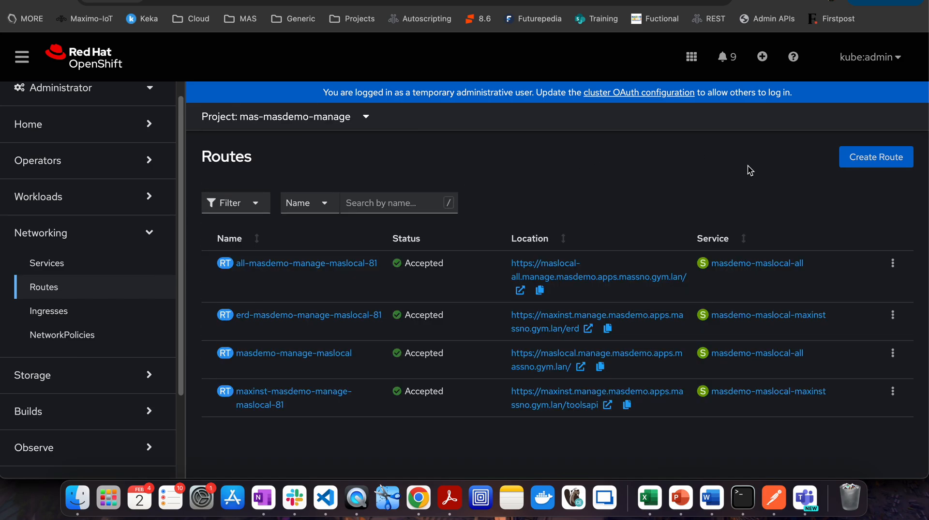
mouse_move(357, 435)
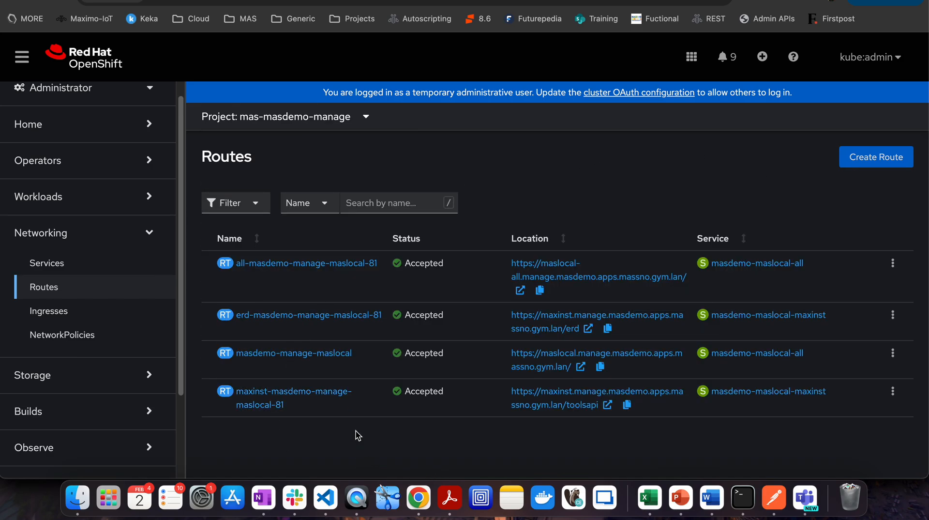
mouse_move(680, 448)
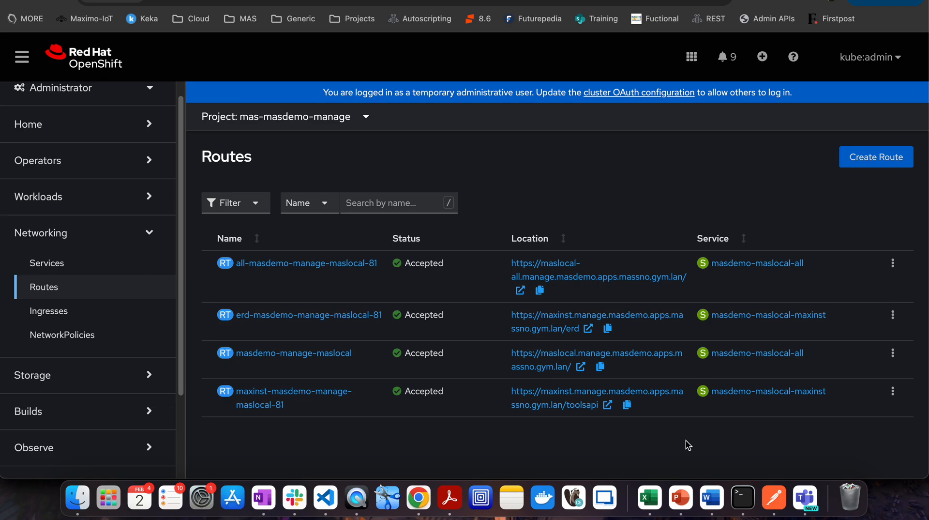
mouse_move(574, 365)
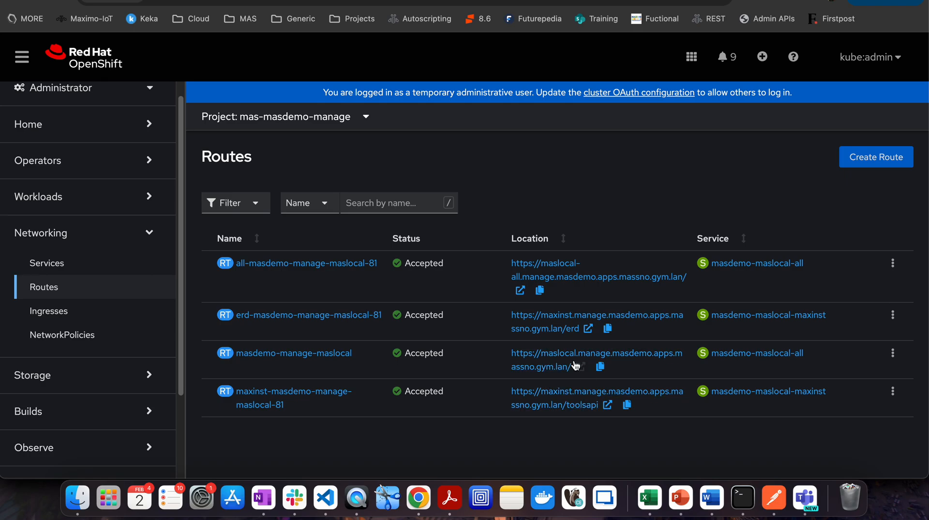
mouse_move(583, 441)
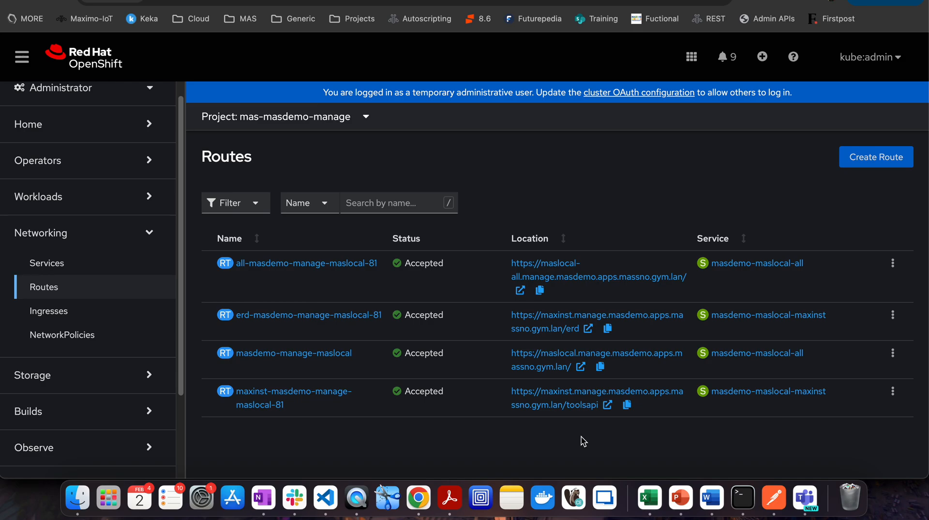
mouse_move(181, 279)
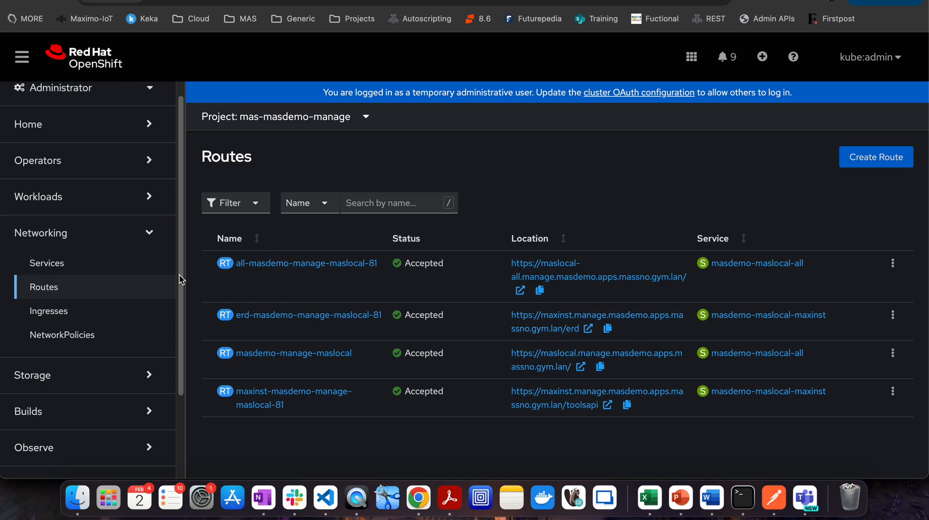
scroll("down", 3)
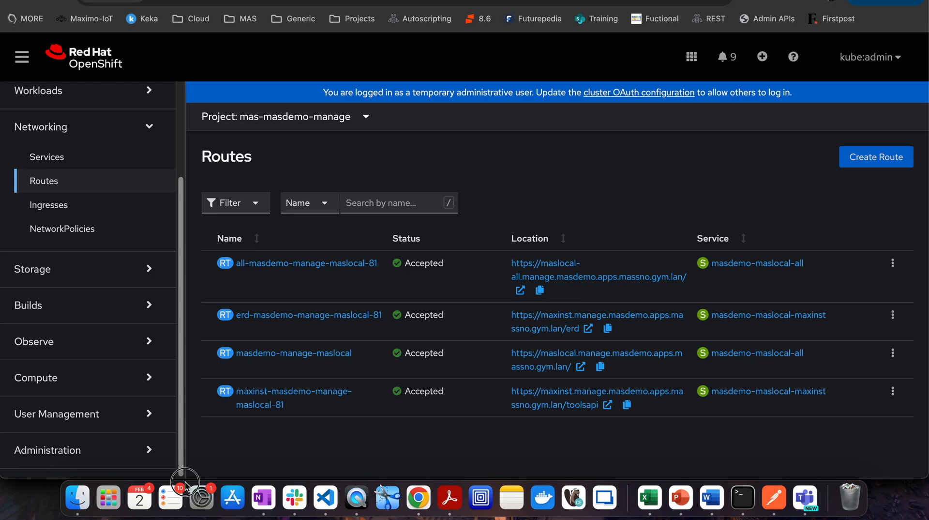
mouse_move(180, 491)
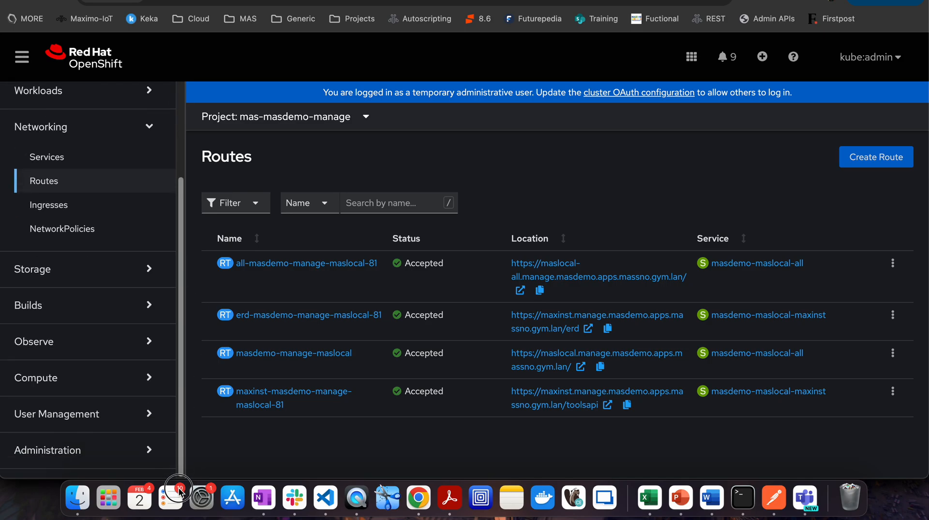
mouse_move(84, 247)
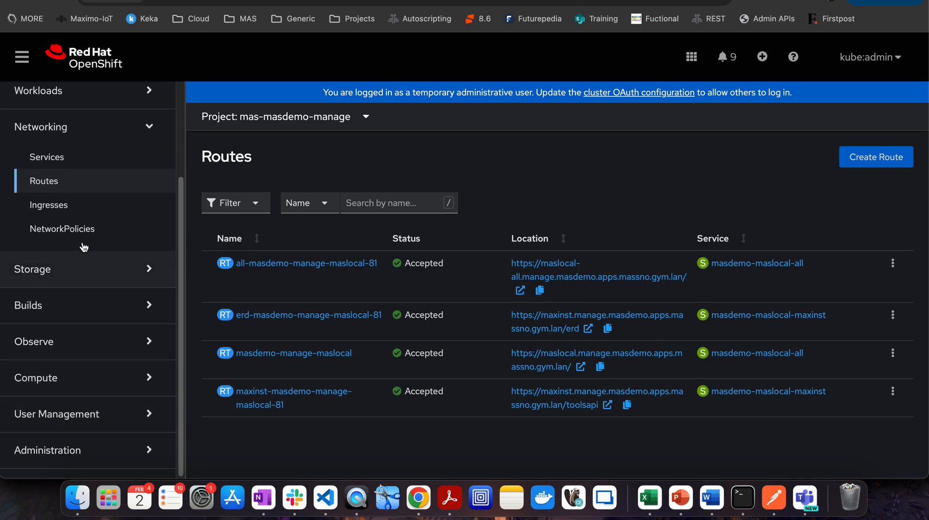
mouse_move(113, 274)
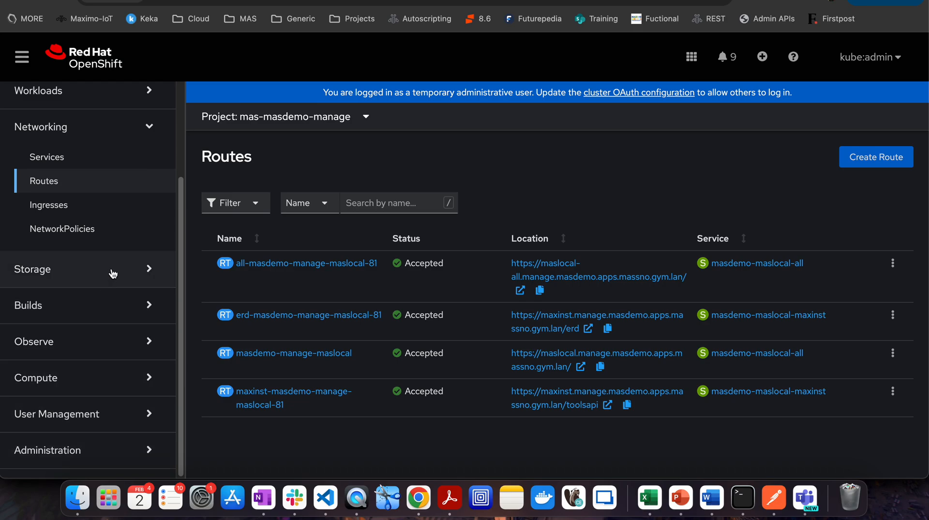
mouse_move(636, 180)
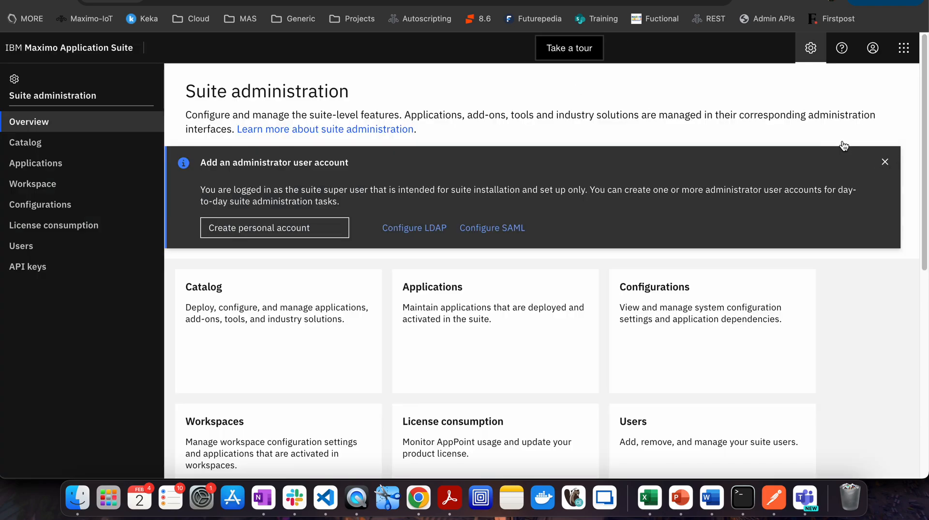
mouse_move(446, 100)
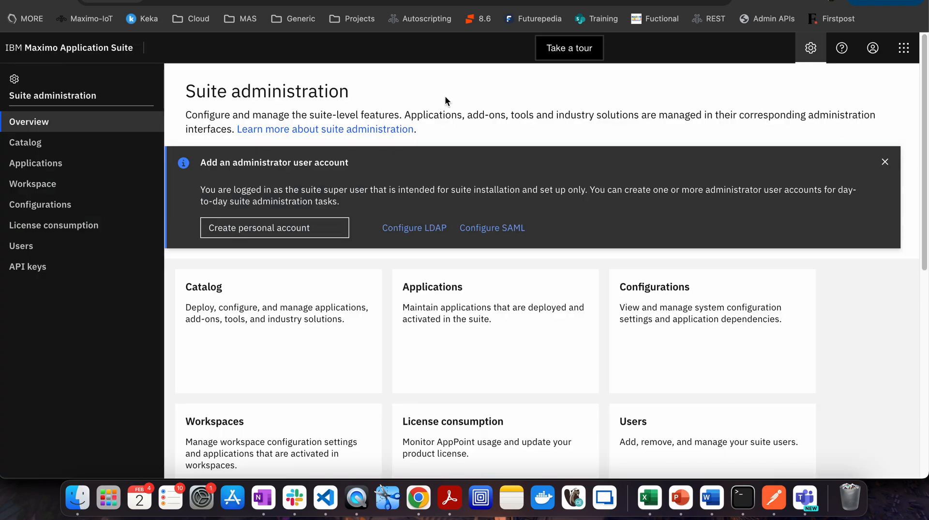
mouse_move(494, 106)
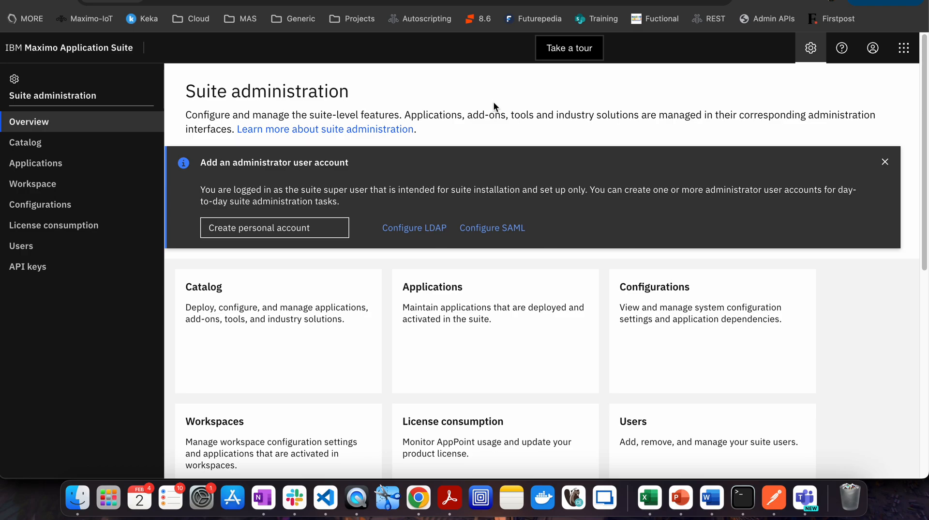
mouse_move(57, 287)
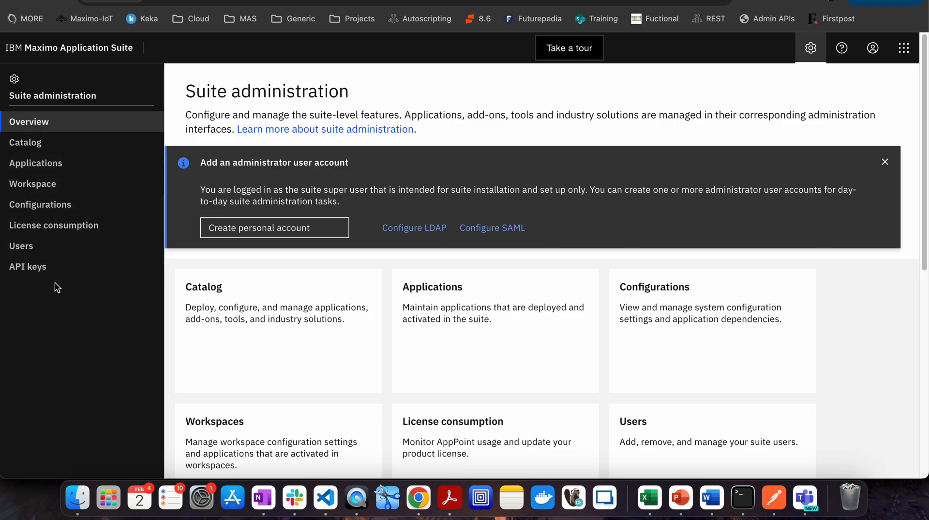
mouse_move(83, 240)
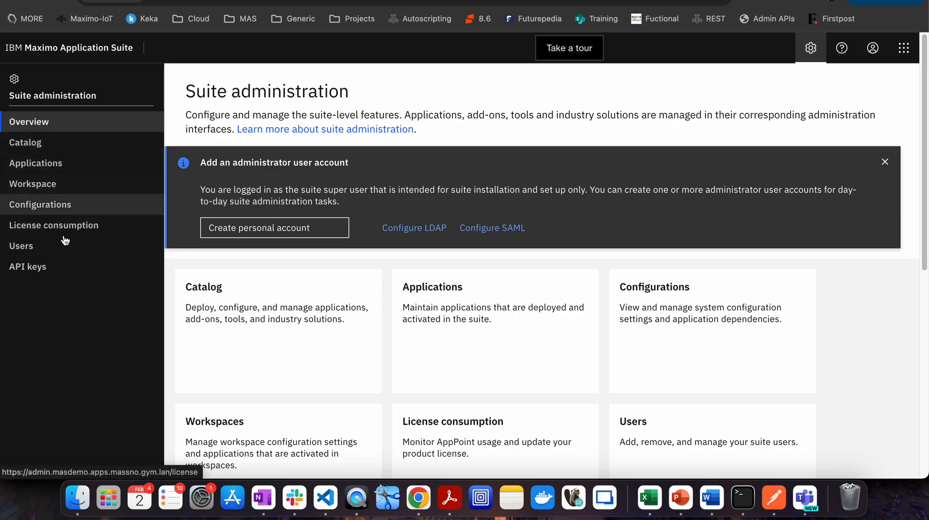
mouse_move(84, 161)
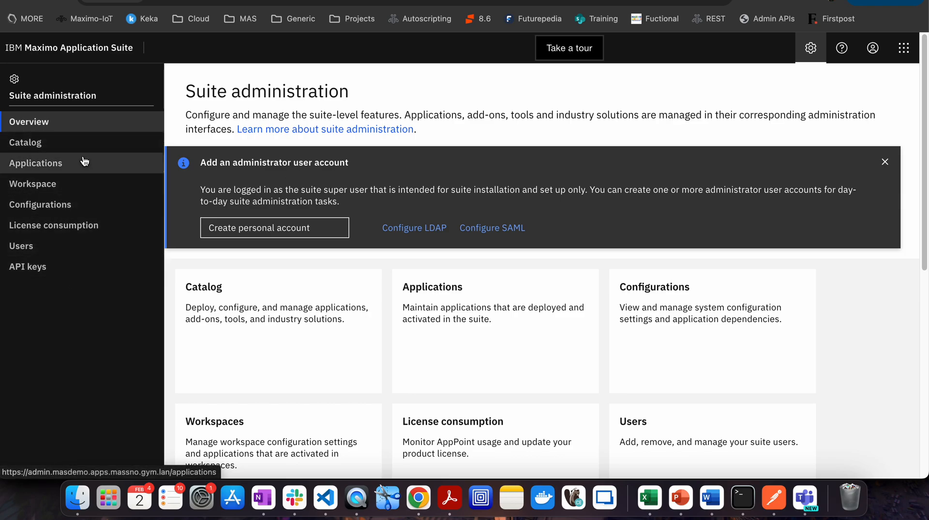
mouse_move(436, 113)
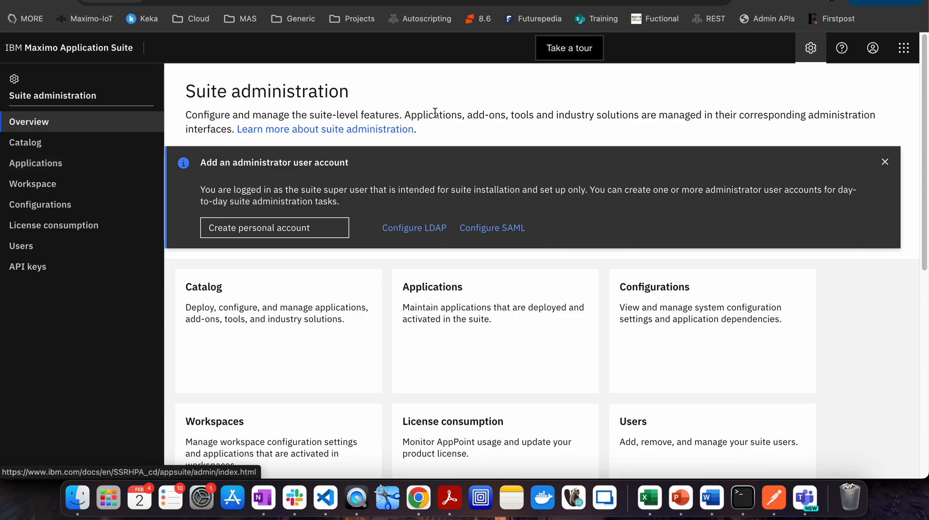
mouse_move(556, 111)
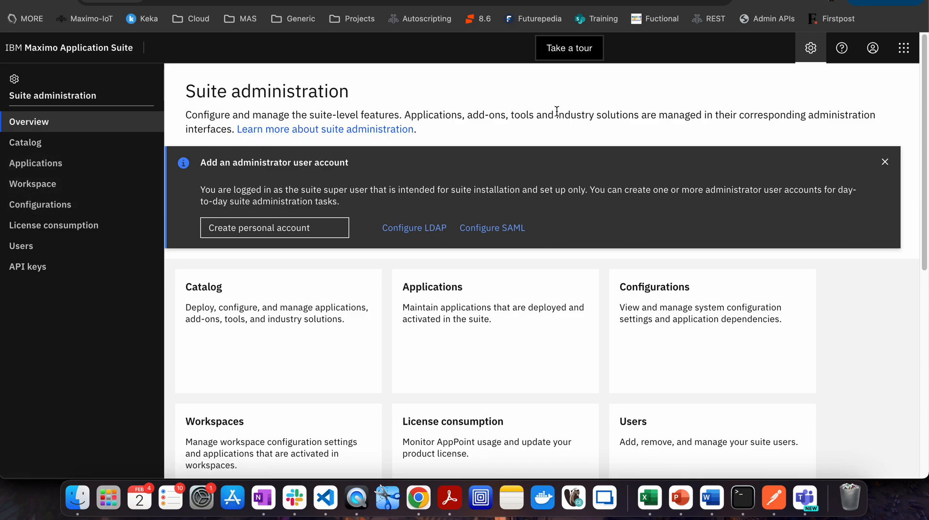